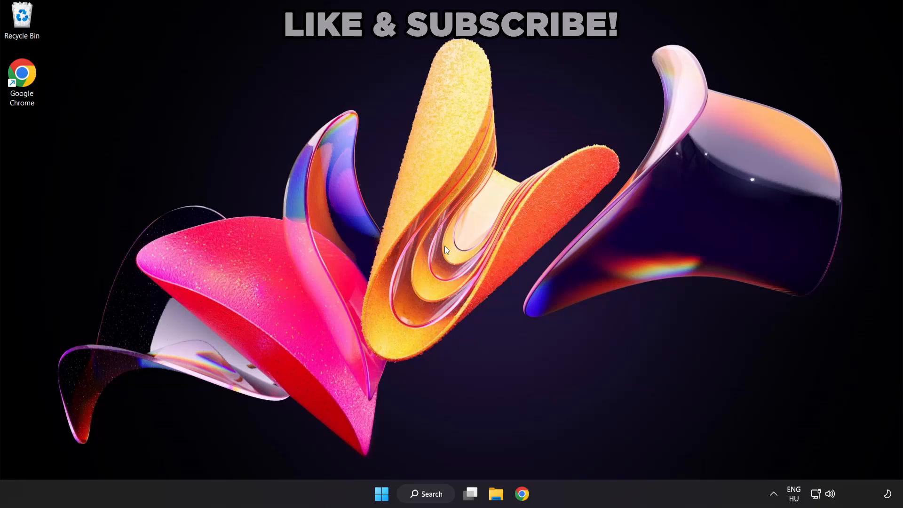
{"action": "mouse_move", "coordinate": [436, 498]}
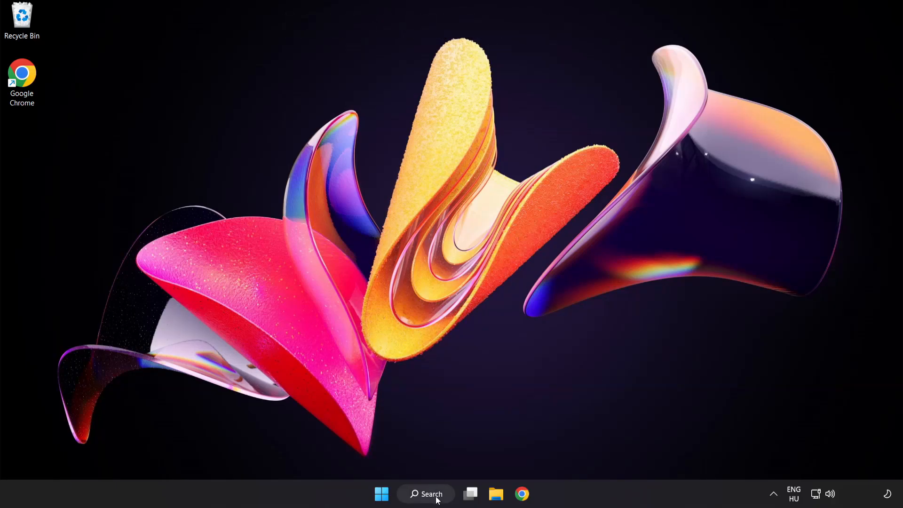
Search Windows for 'device manager' to find the Device Manager control panel.
{"action": "left_click", "coordinate": [426, 493]}
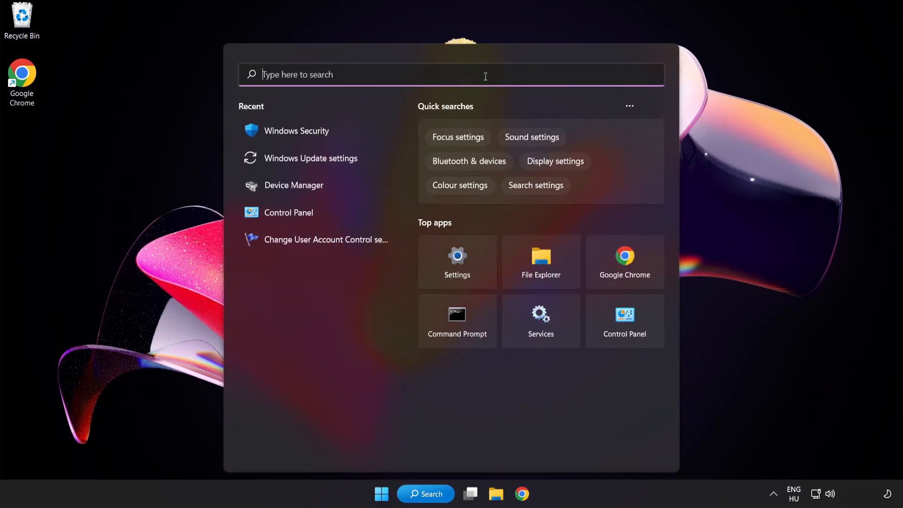
{"action": "type", "text": "device manager"}
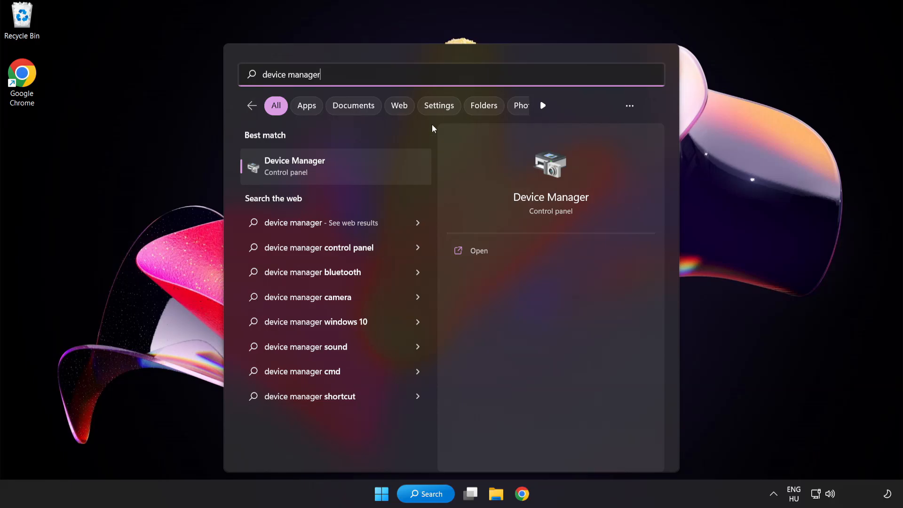
{"action": "mouse_move", "coordinate": [361, 172]}
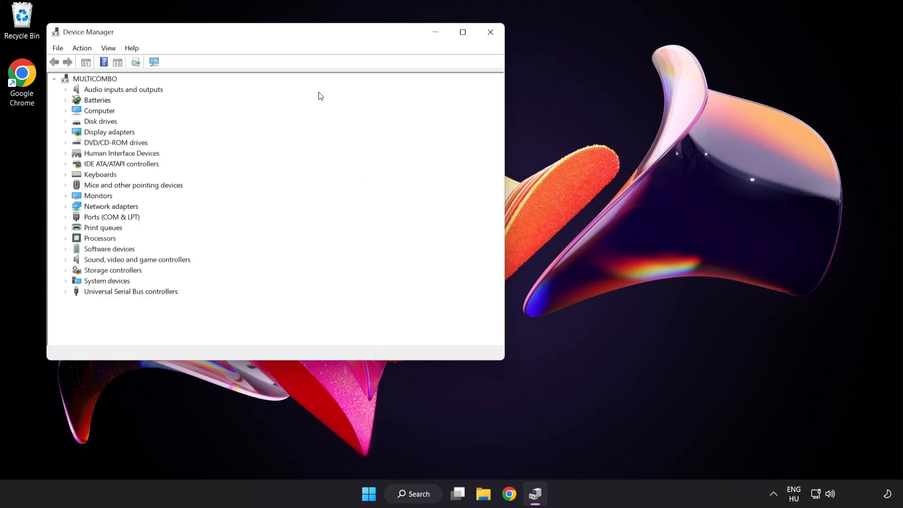
Centre Device Manager, expand Display adapters and show VMware SVGA 3D's context menu.
{"action": "left_click_drag", "start_coordinate": [230, 32], "coordinate": [403, 90]}
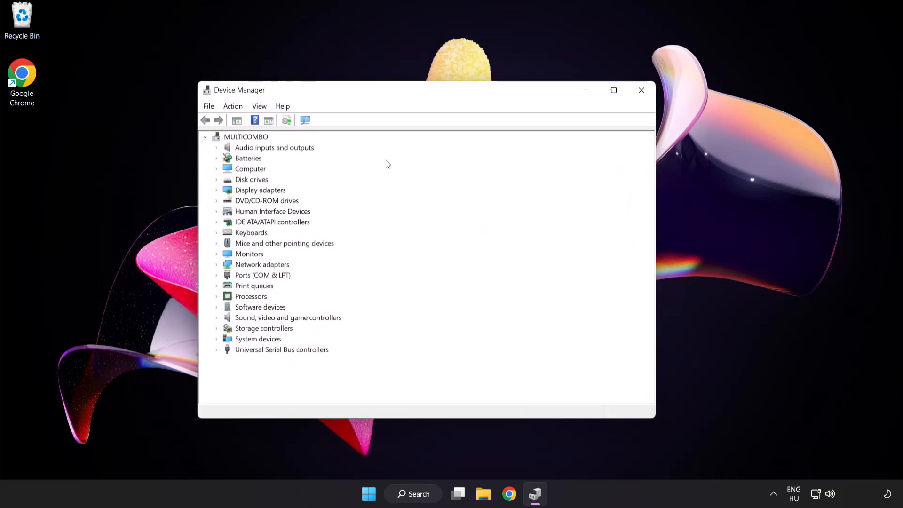
{"action": "left_click", "coordinate": [260, 189]}
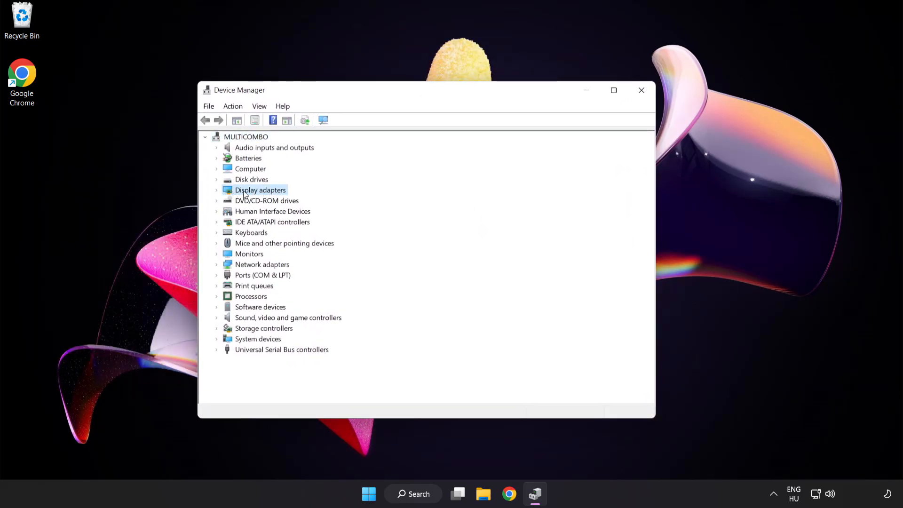
{"action": "left_click", "coordinate": [218, 190]}
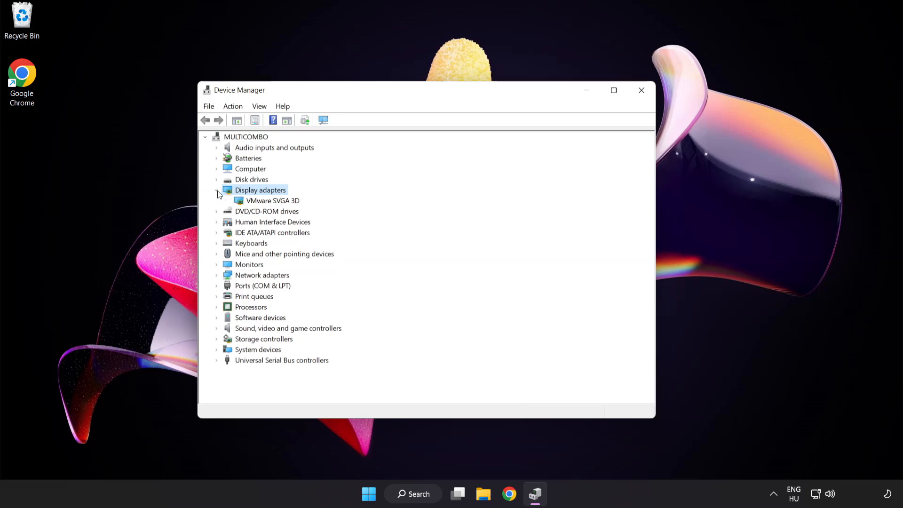
{"action": "left_click", "coordinate": [273, 201]}
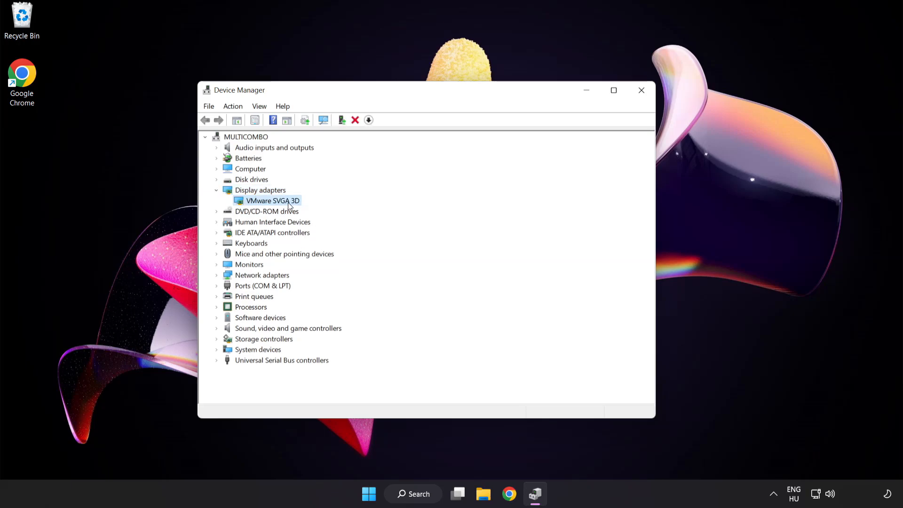
{"action": "right_click", "coordinate": [271, 201]}
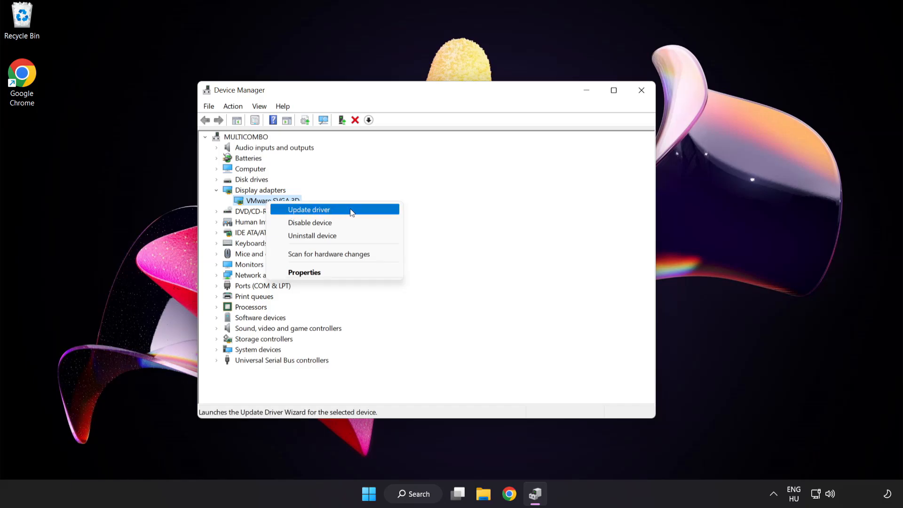
Auto-search for a VMware SVGA 3D driver update, then close Device Manager.
{"action": "left_click", "coordinate": [309, 209]}
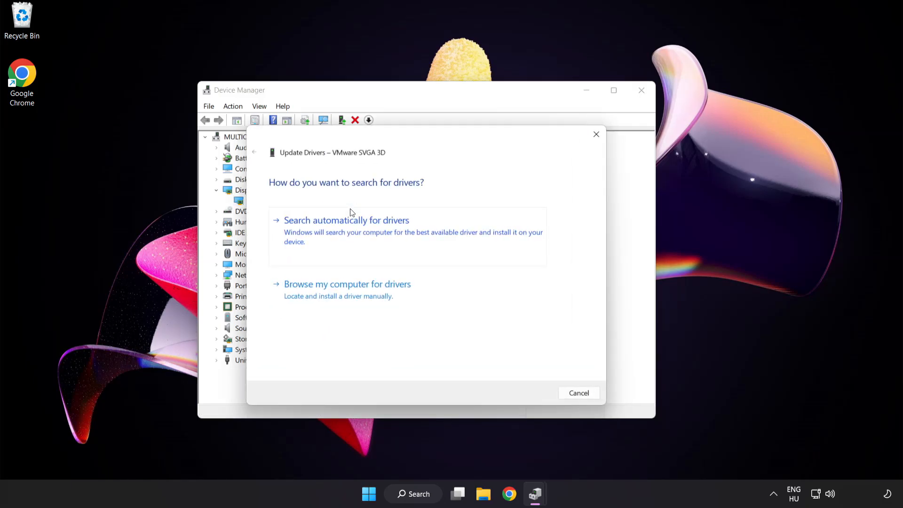
{"action": "mouse_move", "coordinate": [312, 204]}
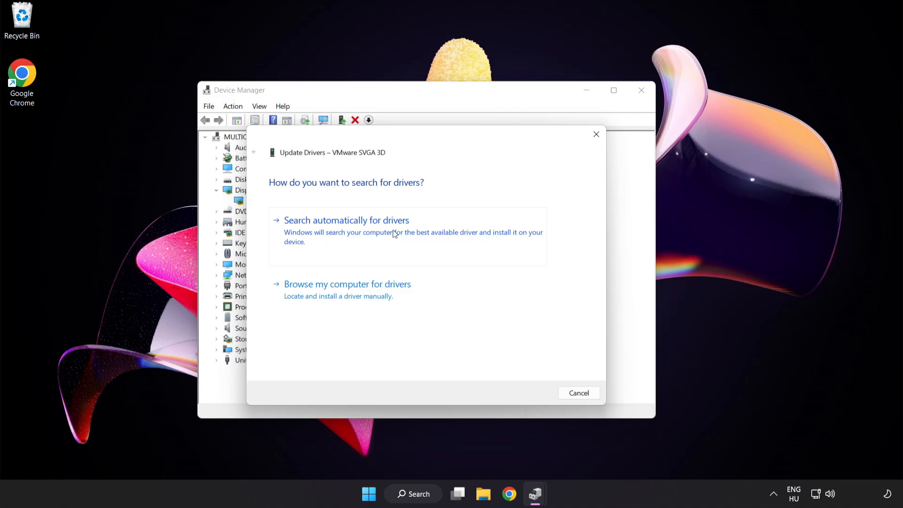
{"action": "left_click", "coordinate": [346, 220]}
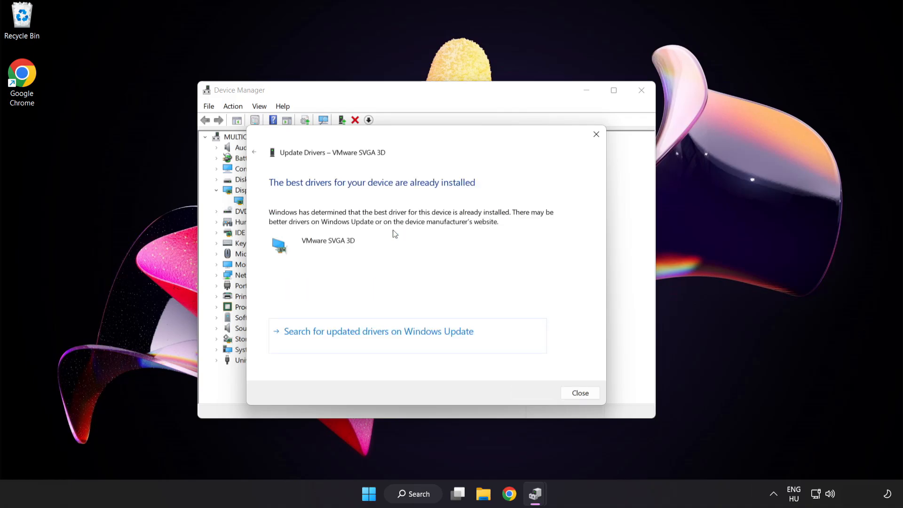
{"action": "mouse_move", "coordinate": [398, 192]}
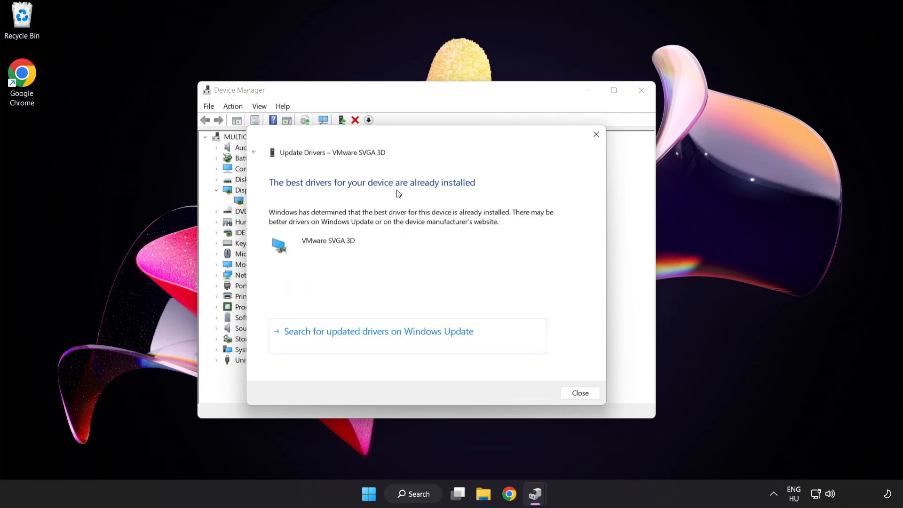
{"action": "mouse_move", "coordinate": [587, 385]}
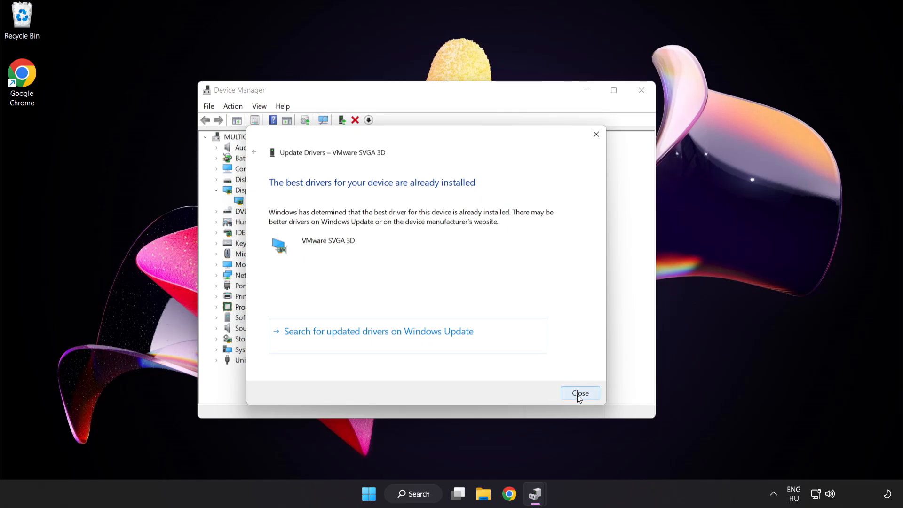
{"action": "left_click", "coordinate": [580, 392]}
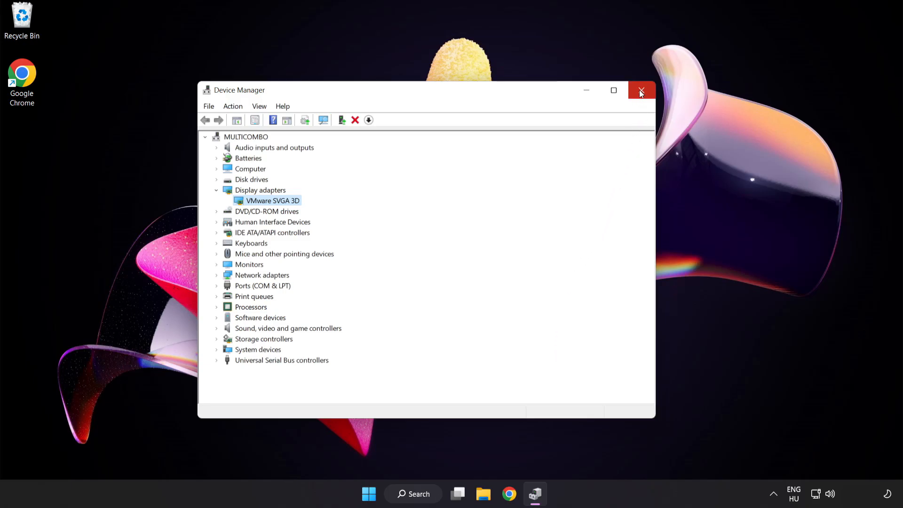
{"action": "left_click", "coordinate": [641, 90]}
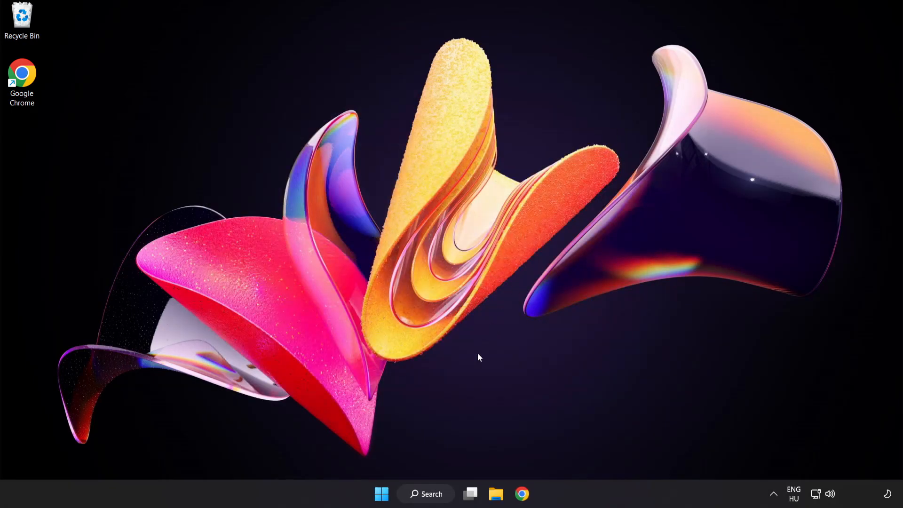
Search Windows for 'update' to reach the Windows Update settings.
{"action": "left_click", "coordinate": [425, 493]}
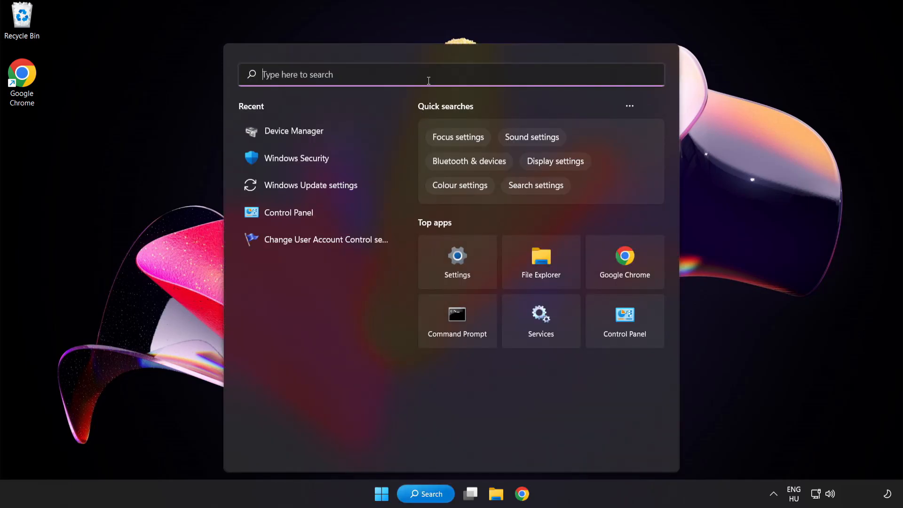
{"action": "type", "text": "update"}
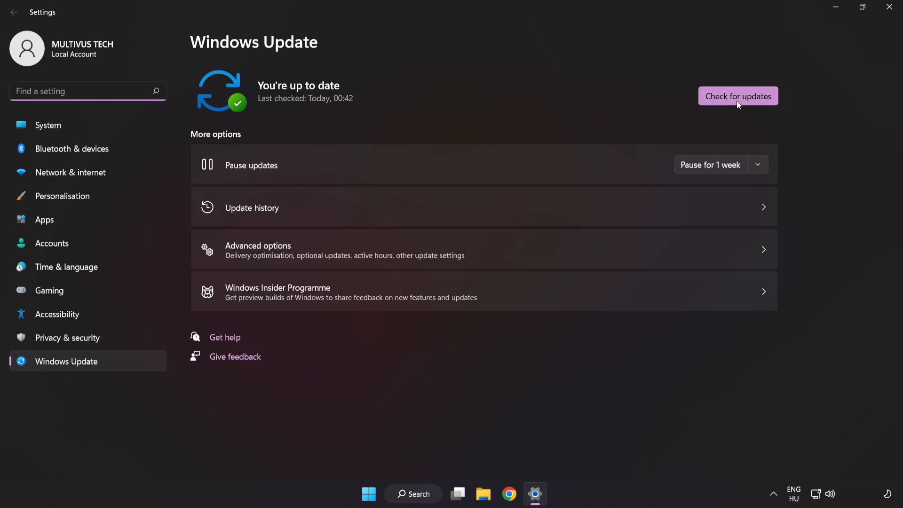
Run a fresh Windows Update check, then close Settings.
{"action": "left_click", "coordinate": [738, 96]}
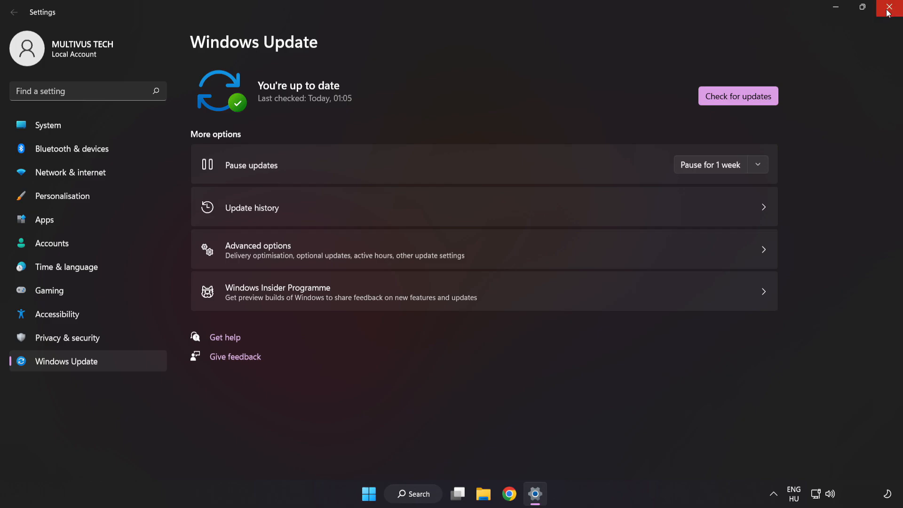
{"action": "left_click", "coordinate": [891, 7]}
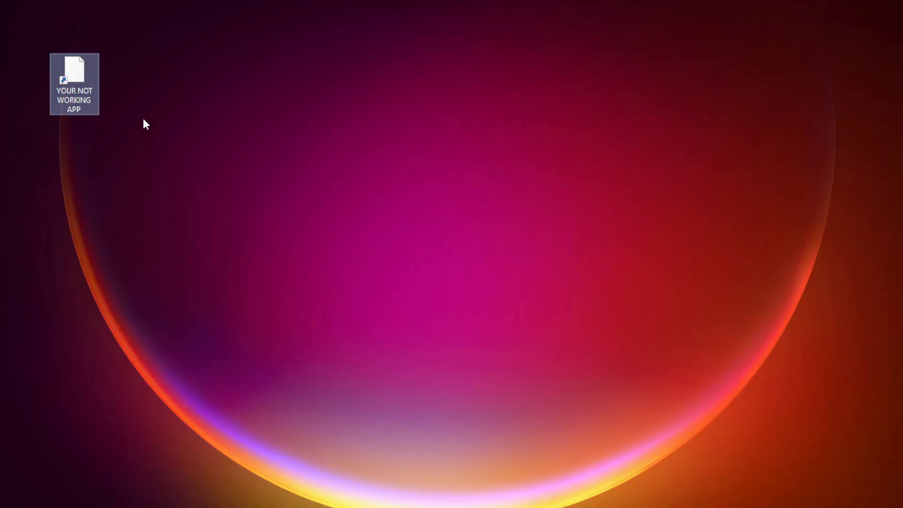
Open Properties for the 'YOUR NOT WORKING APP' desktop shortcut.
{"action": "right_click", "coordinate": [73, 75]}
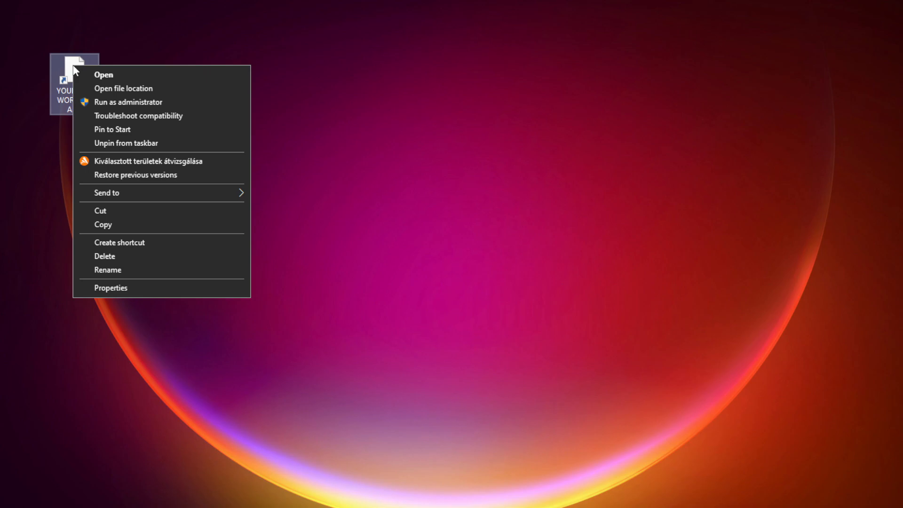
{"action": "mouse_move", "coordinate": [218, 281]}
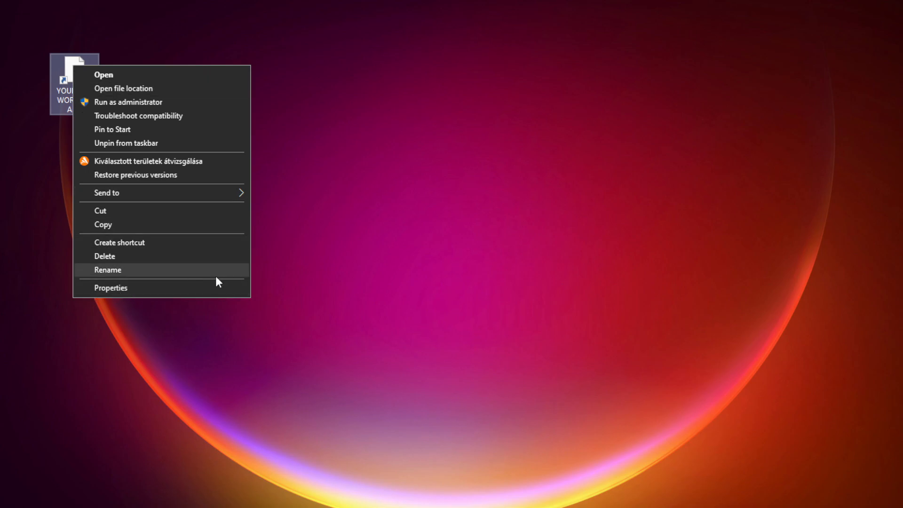
{"action": "mouse_move", "coordinate": [182, 293]}
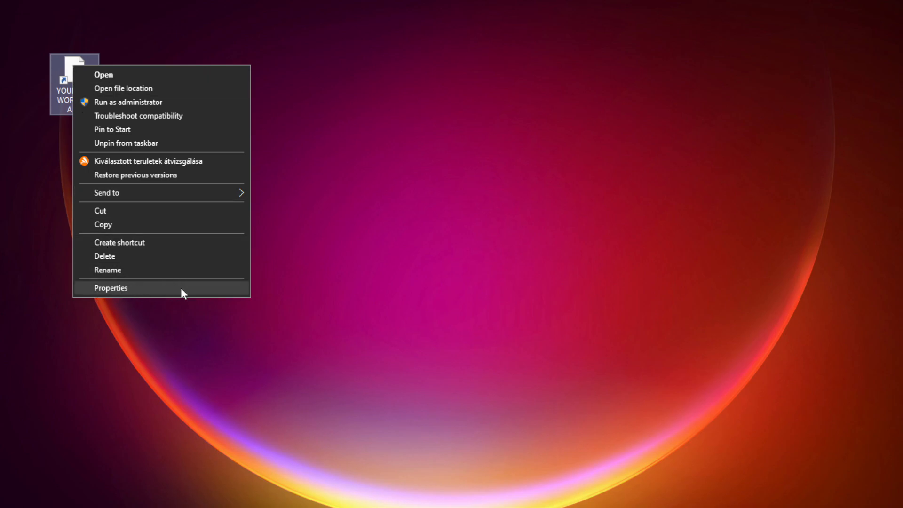
{"action": "left_click", "coordinate": [110, 287]}
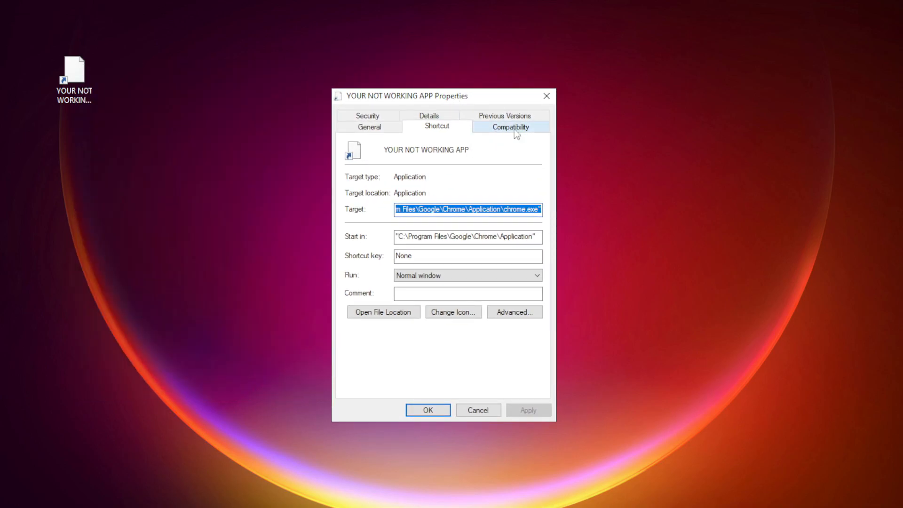
{"action": "mouse_move", "coordinate": [530, 135]}
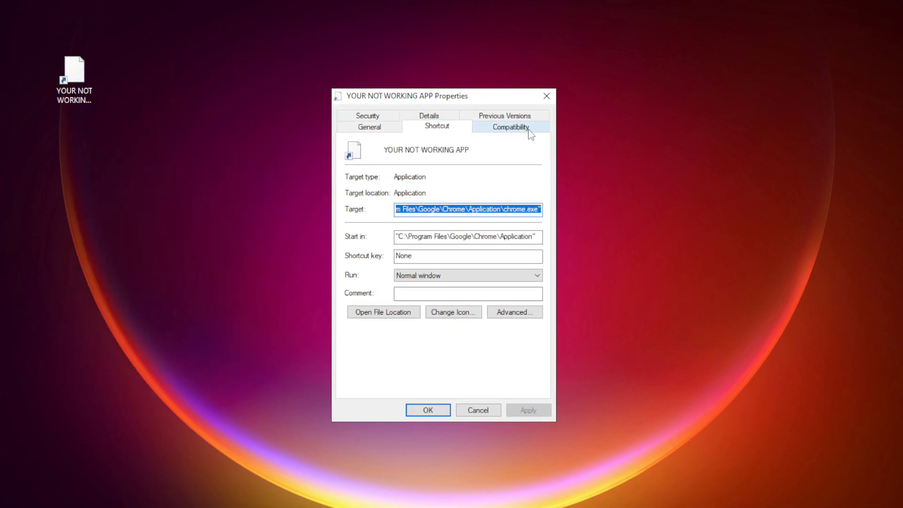
Set the shortcut to Windows 8 compatibility, fullscreen optimizations off, run as administrator.
{"action": "left_click", "coordinate": [509, 126]}
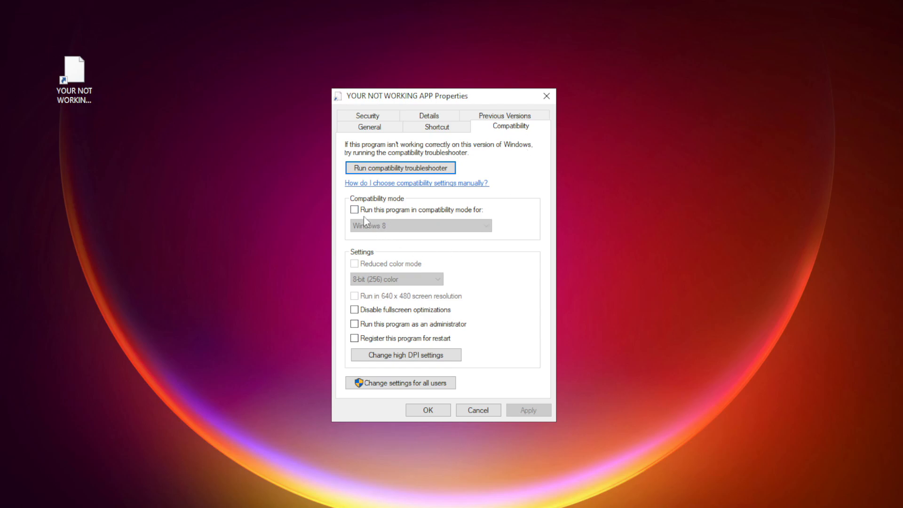
{"action": "mouse_move", "coordinate": [387, 216]}
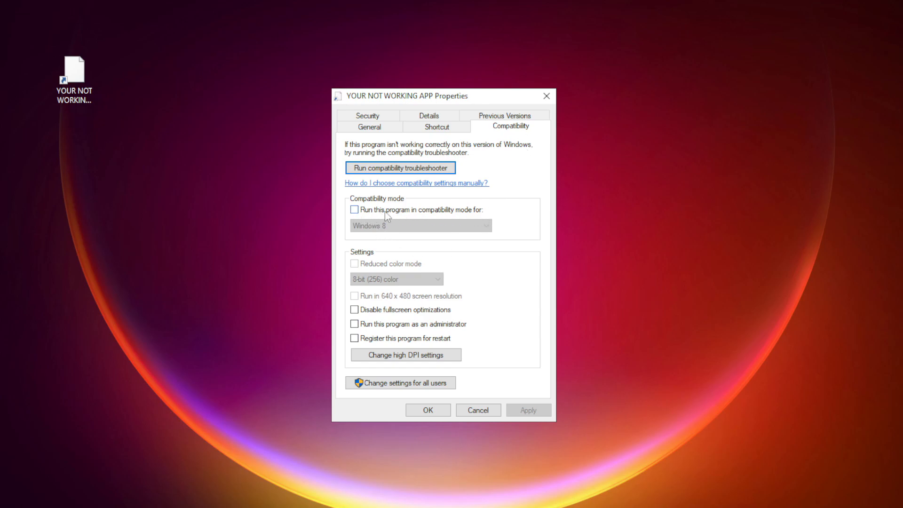
{"action": "left_click", "coordinate": [421, 225]}
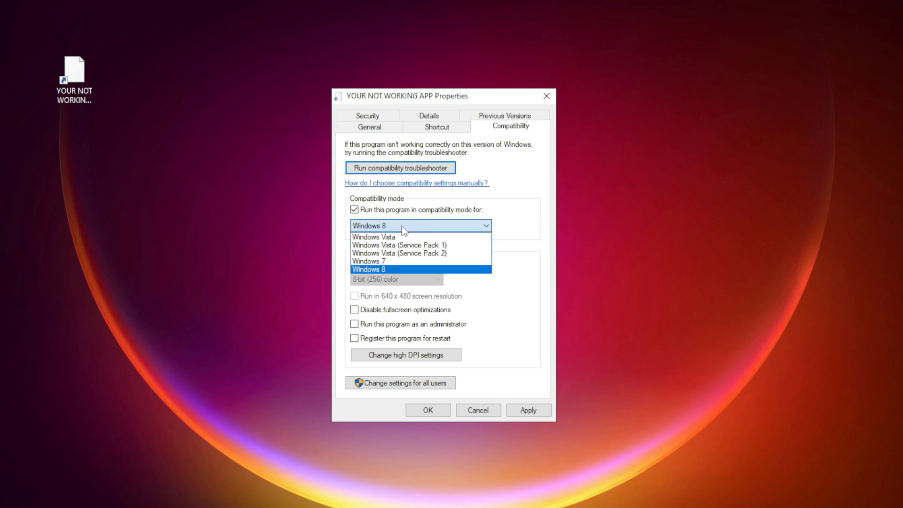
{"action": "mouse_move", "coordinate": [395, 271]}
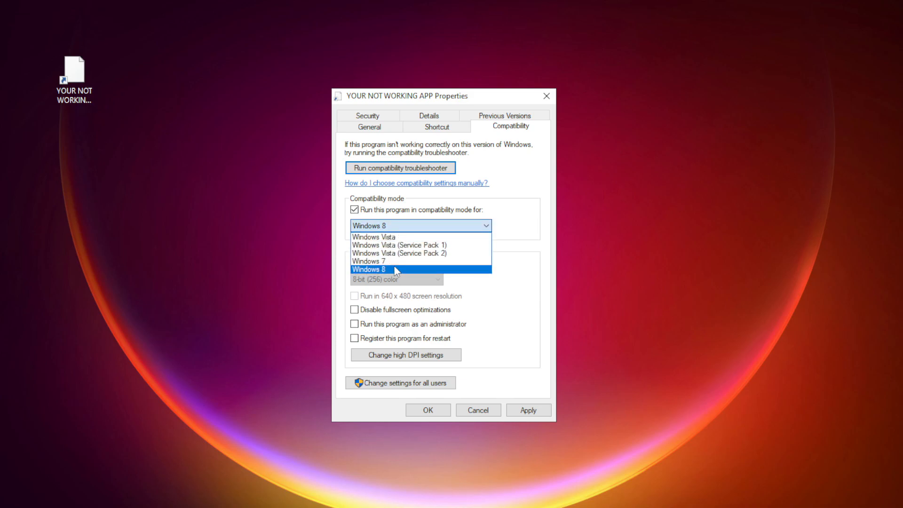
{"action": "left_click", "coordinate": [367, 269]}
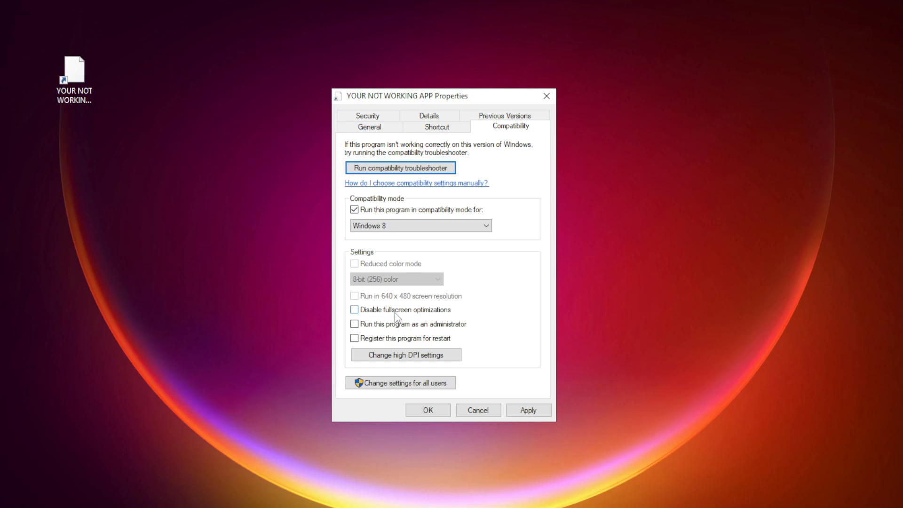
{"action": "left_click", "coordinate": [354, 309]}
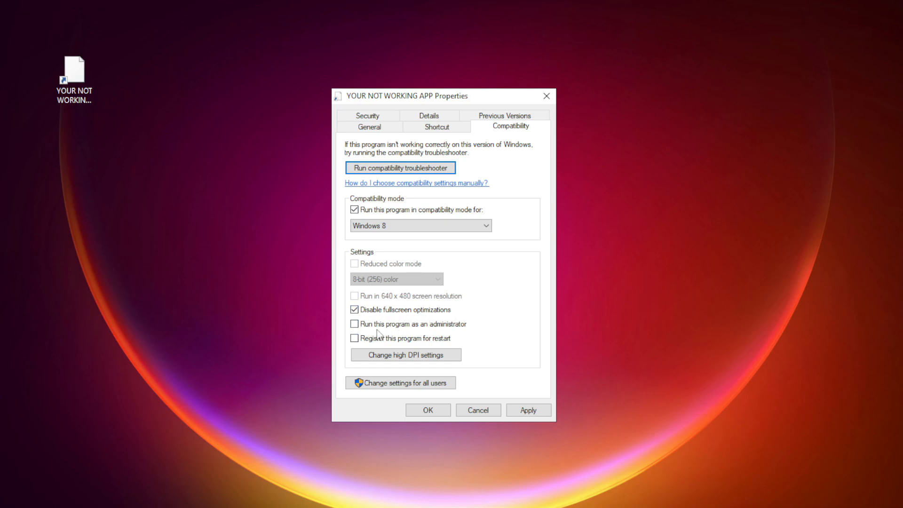
{"action": "left_click", "coordinate": [354, 323]}
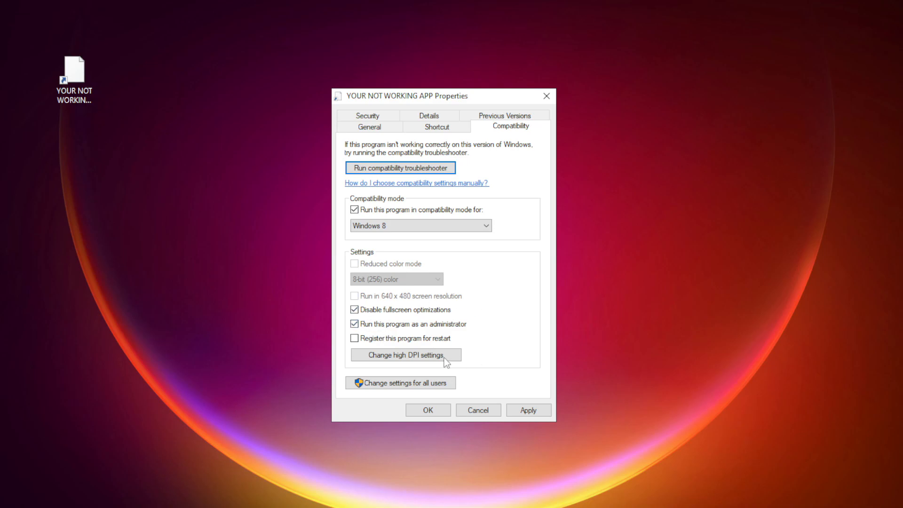
{"action": "mouse_move", "coordinate": [382, 306]}
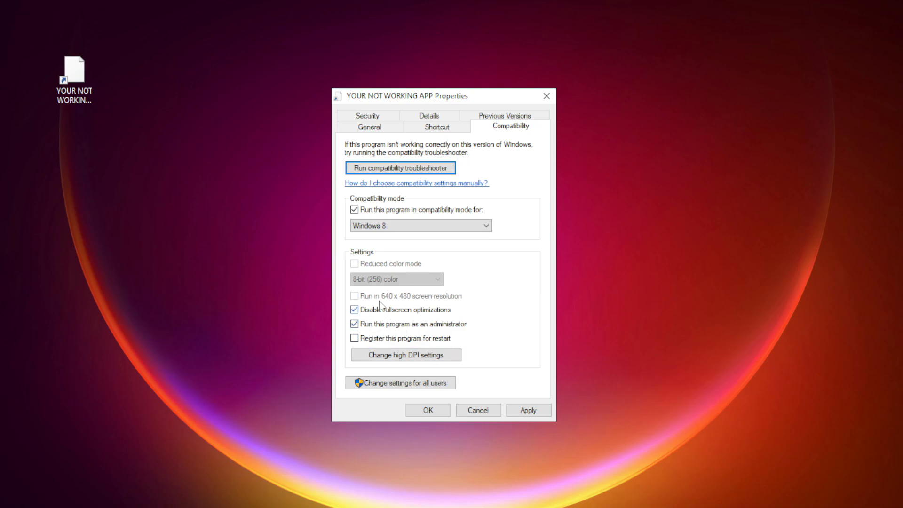
{"action": "left_click", "coordinate": [528, 409]}
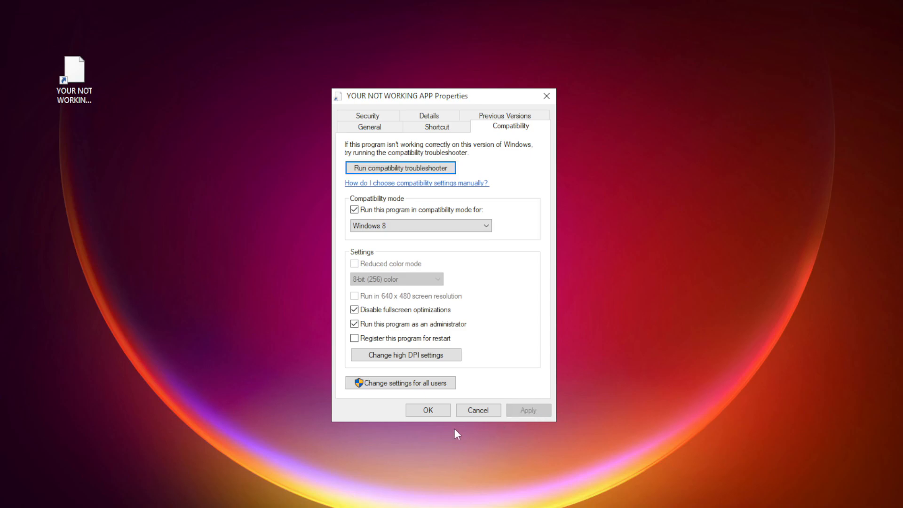
{"action": "left_click", "coordinate": [427, 410]}
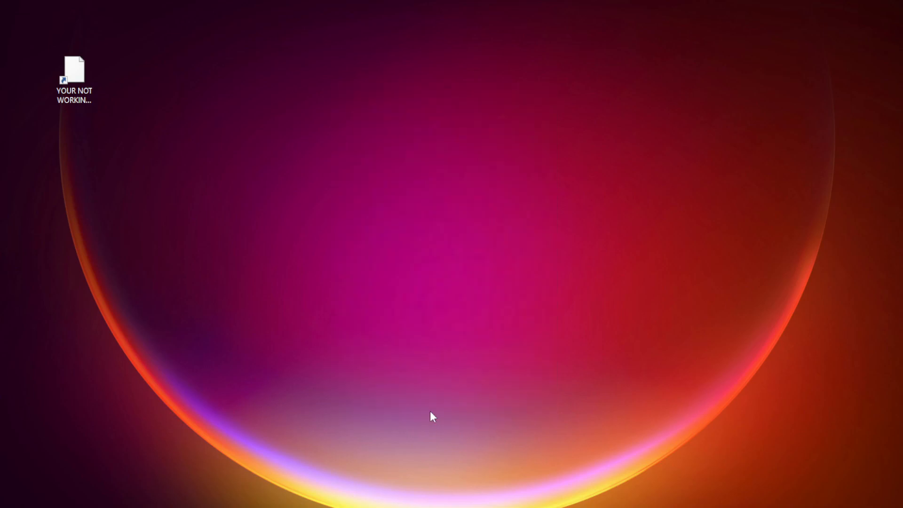
{"action": "left_click", "coordinate": [74, 75]}
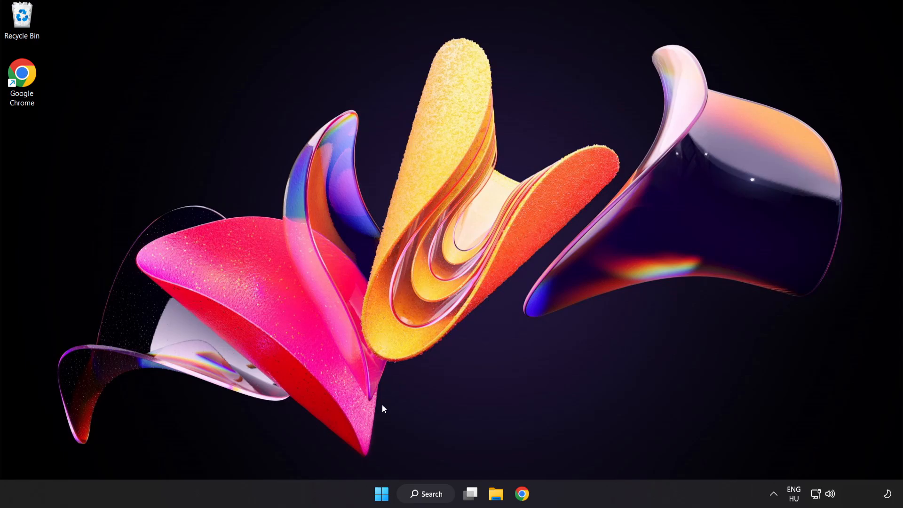
{"action": "mouse_move", "coordinate": [381, 494]}
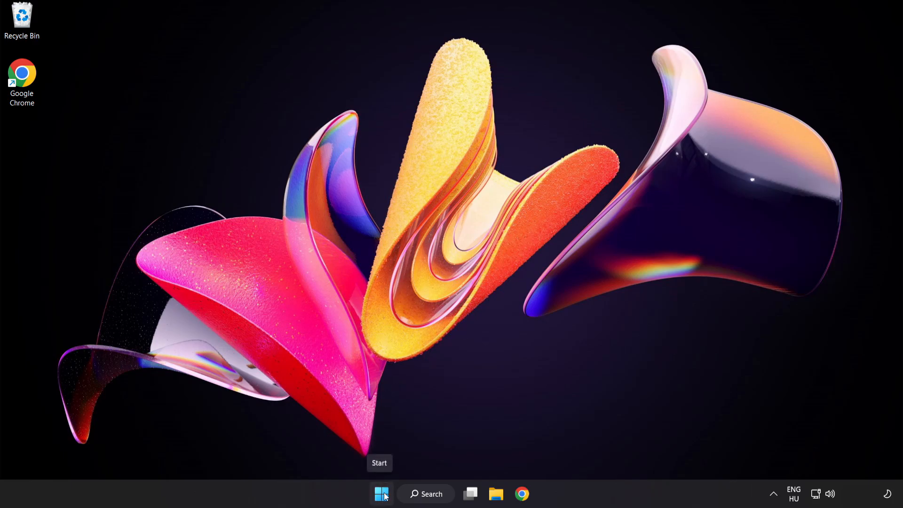
Launch Task Manager from the Start button's quick link menu.
{"action": "right_click", "coordinate": [380, 493]}
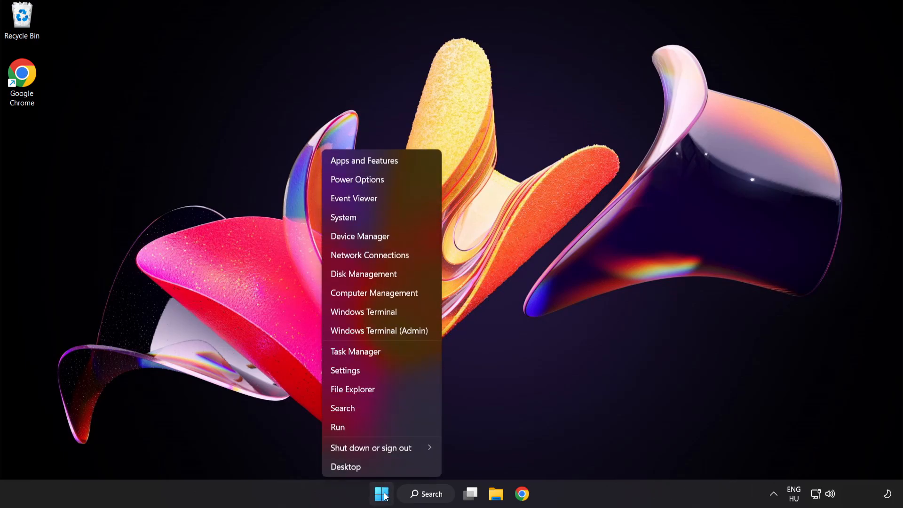
{"action": "mouse_move", "coordinate": [385, 356]}
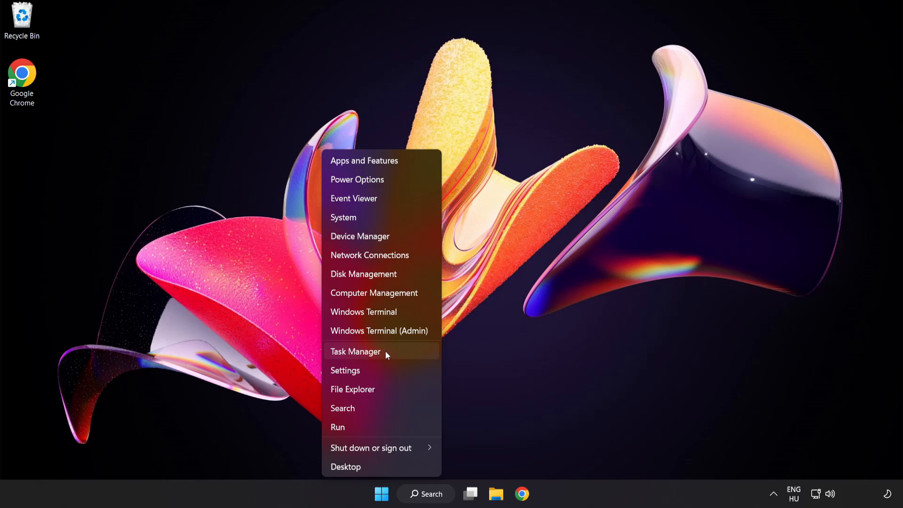
{"action": "left_click", "coordinate": [356, 351]}
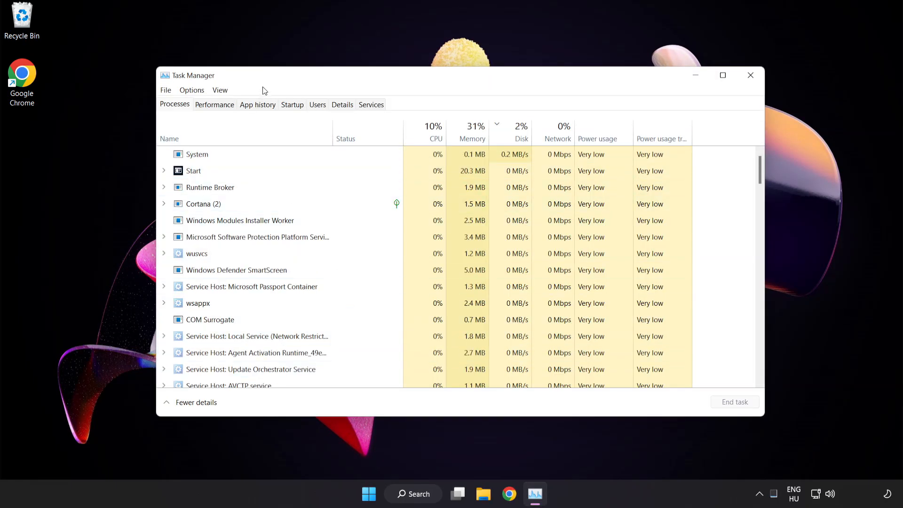
Disable Cortana, Phone Link, Terminal and Windows Security notification icon at startup; close Task Manager.
{"action": "left_click", "coordinate": [292, 104]}
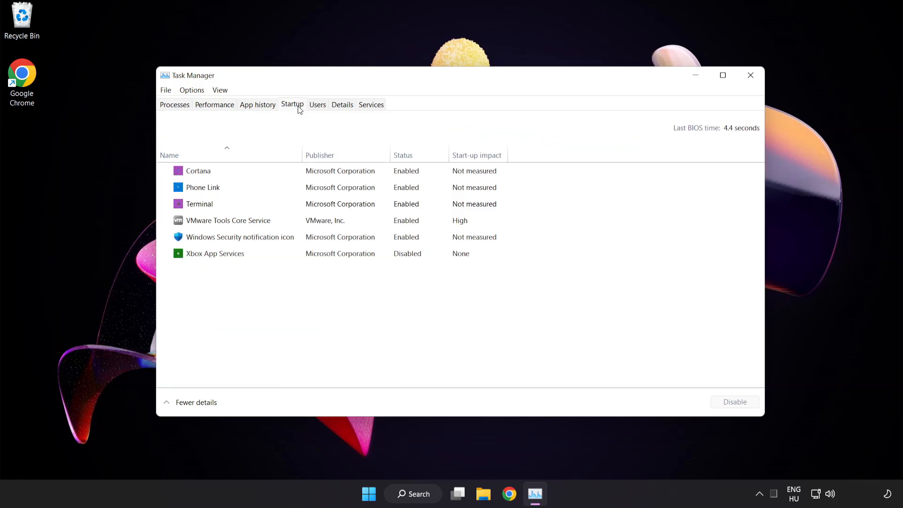
{"action": "left_click", "coordinate": [203, 187]}
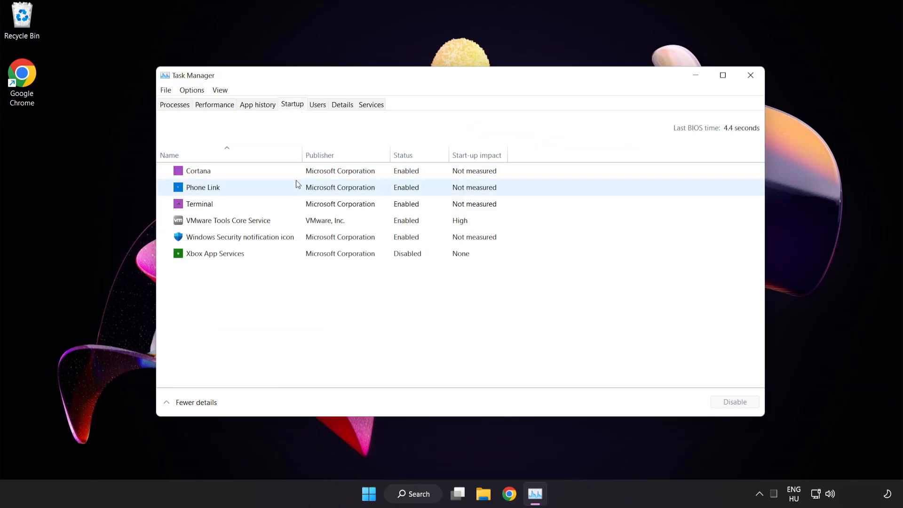
{"action": "left_click", "coordinate": [199, 170]}
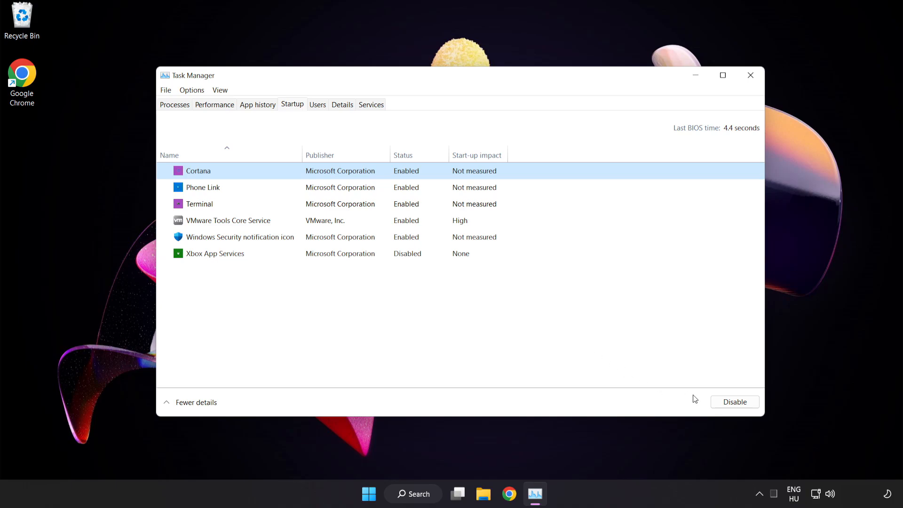
{"action": "left_click", "coordinate": [734, 401]}
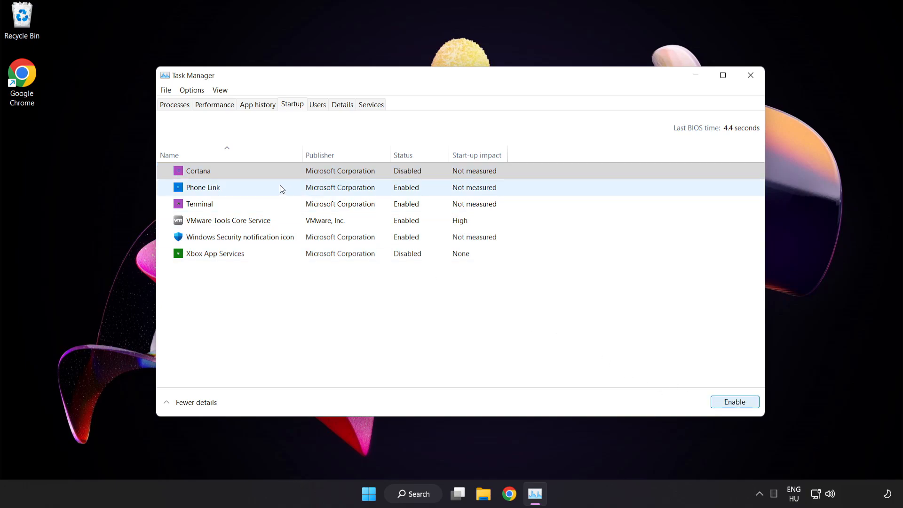
{"action": "left_click", "coordinate": [202, 187]}
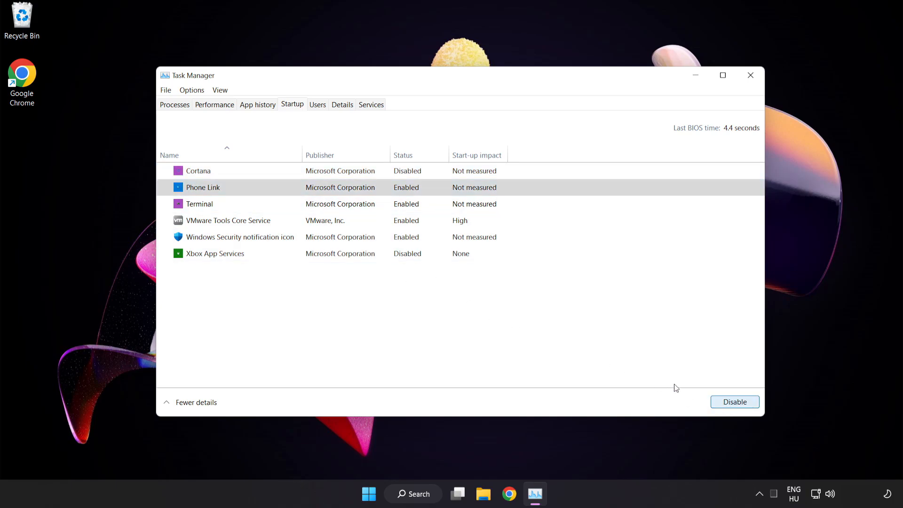
{"action": "left_click", "coordinate": [734, 401]}
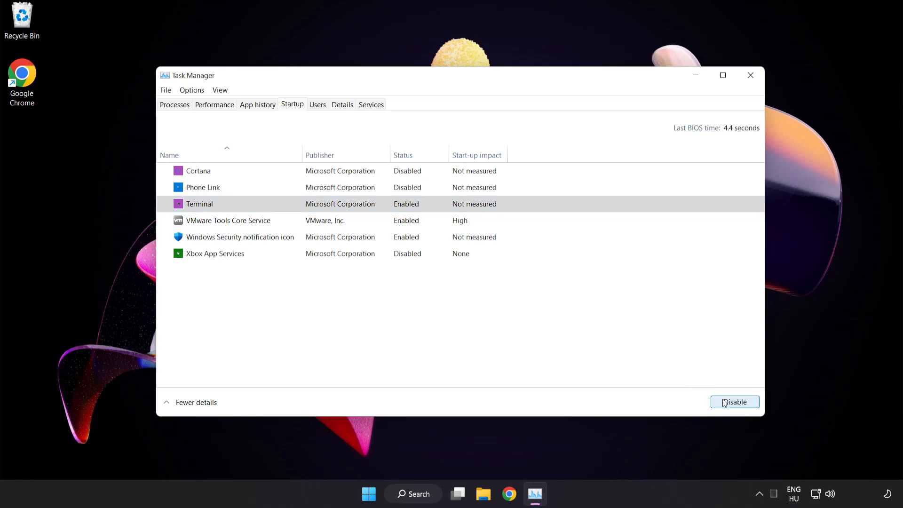
{"action": "left_click", "coordinate": [734, 401]}
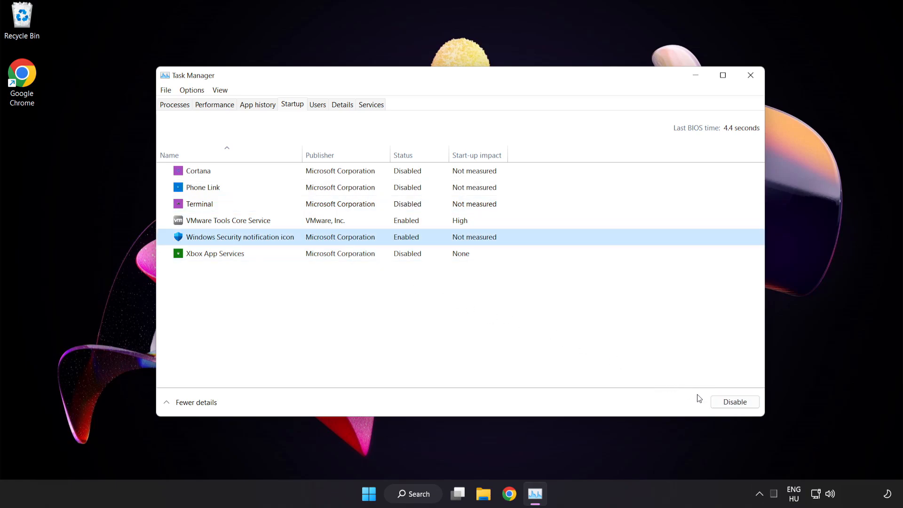
{"action": "left_click", "coordinate": [733, 401]}
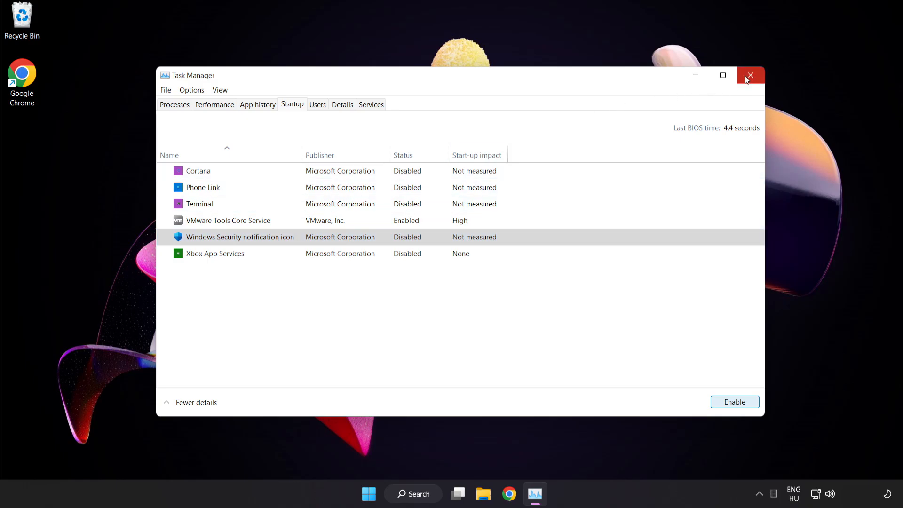
{"action": "left_click", "coordinate": [750, 75]}
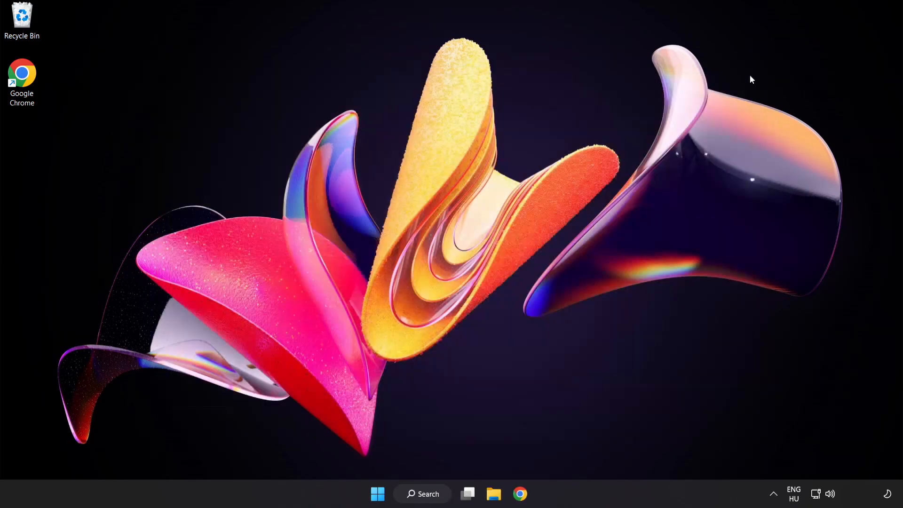
{"action": "mouse_move", "coordinate": [534, 500]}
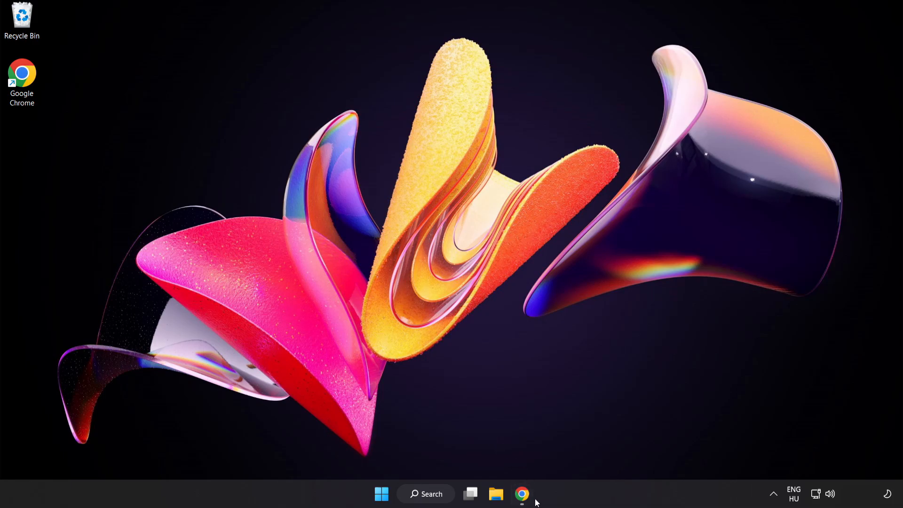
Download the DirectX End-User Runtime Web Installer from Microsoft's page in Chrome.
{"action": "left_click", "coordinate": [520, 493]}
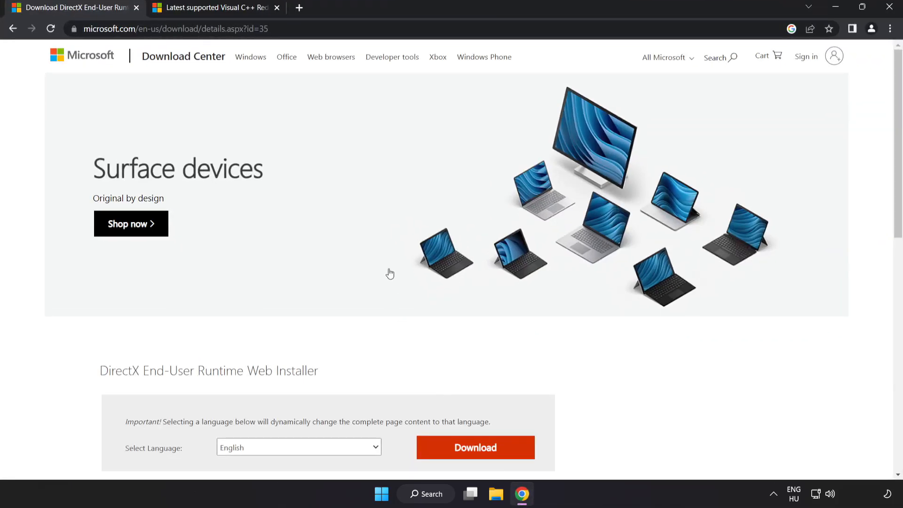
{"action": "left_click", "coordinate": [173, 28]}
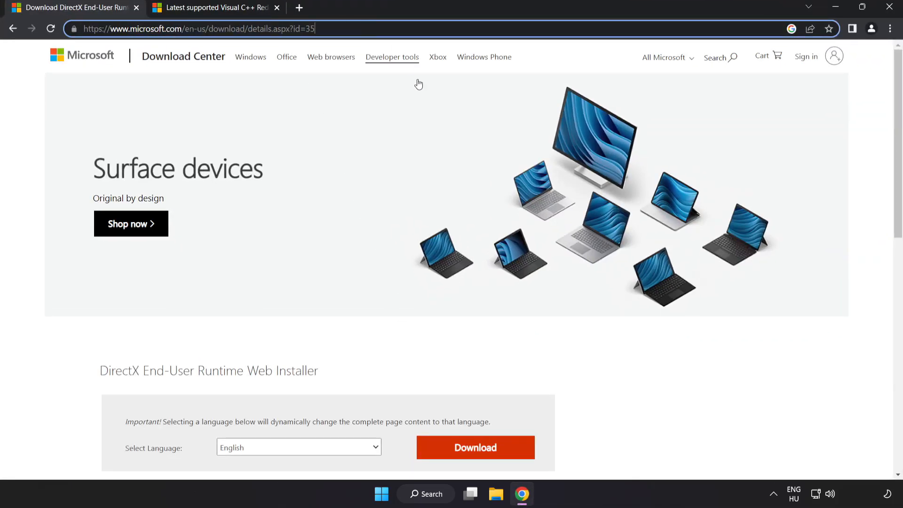
{"action": "scroll", "scroll_direction": "down", "scroll_amount": 3}
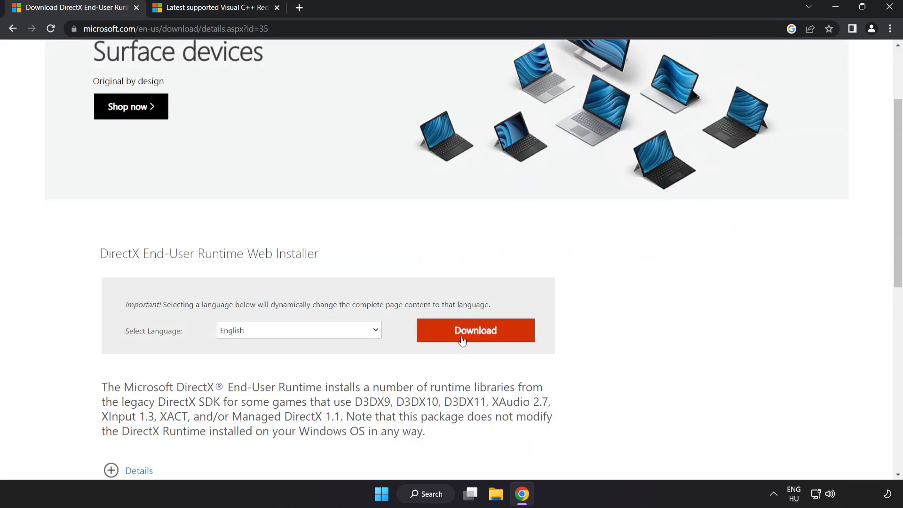
{"action": "left_click", "coordinate": [475, 330]}
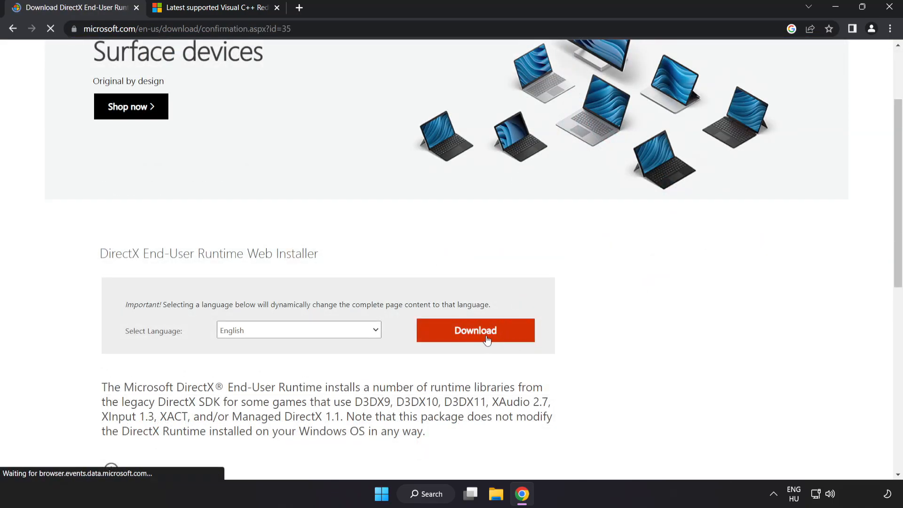
{"action": "left_click", "coordinate": [474, 330]}
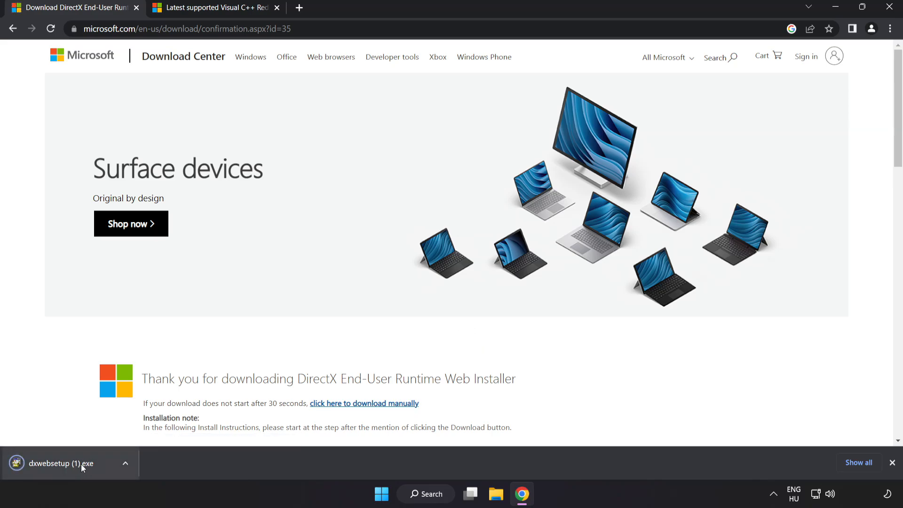
Launch the downloaded DirectX installer and accept its license agreement.
{"action": "left_click", "coordinate": [69, 463]}
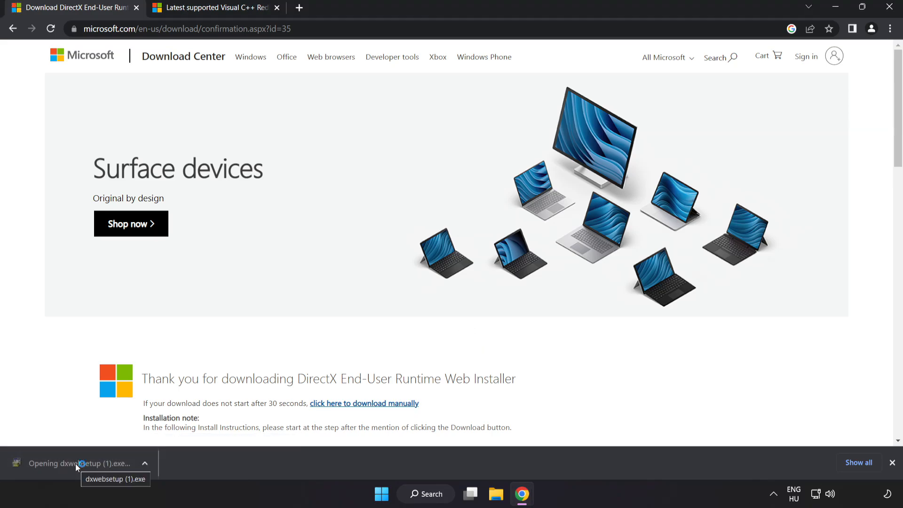
{"action": "left_click", "coordinate": [114, 478]}
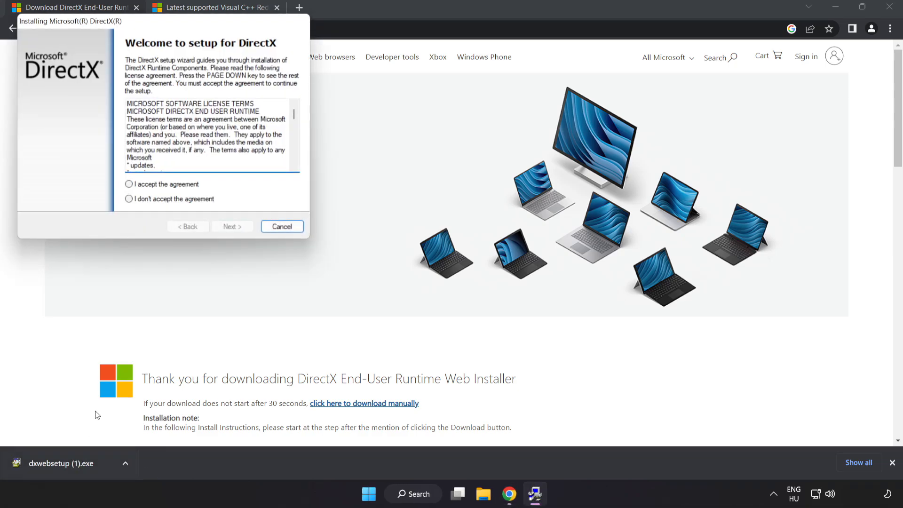
{"action": "left_click_drag", "start_coordinate": [69, 20], "coordinate": [321, 119]}
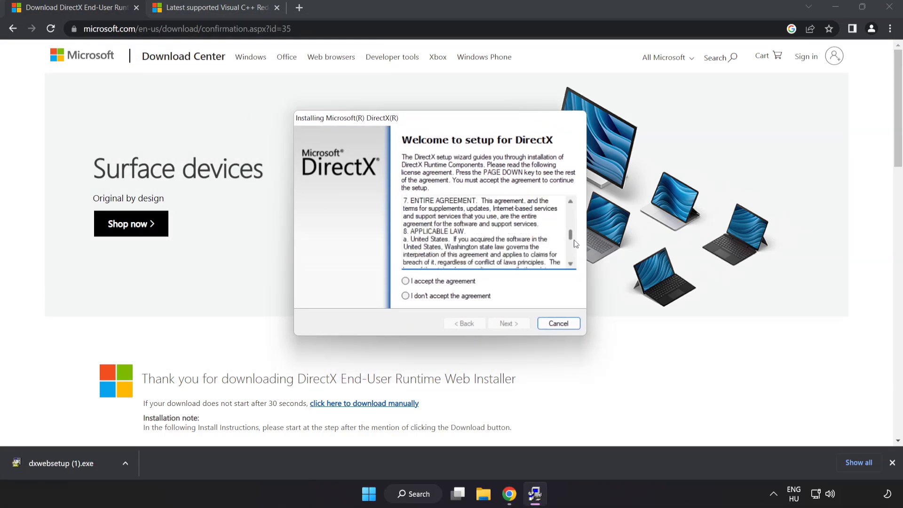
{"action": "left_click", "coordinate": [405, 282]}
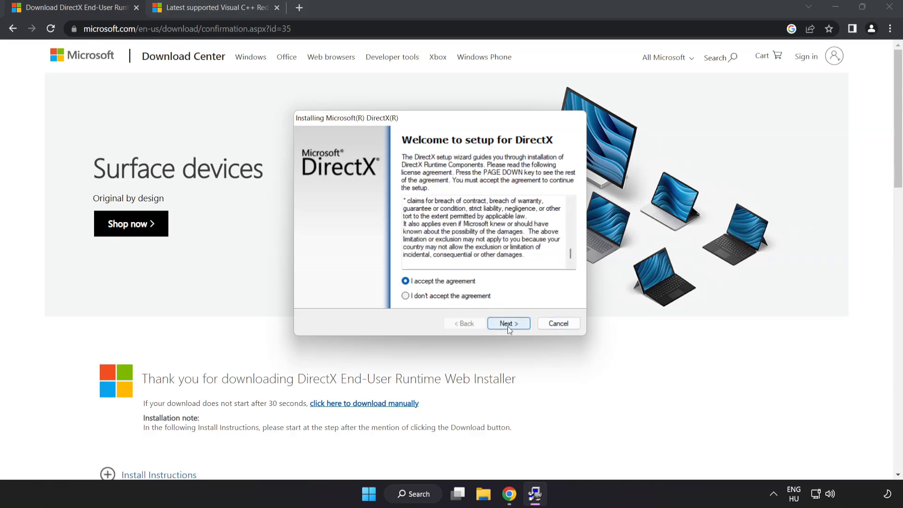
{"action": "left_click", "coordinate": [508, 323]}
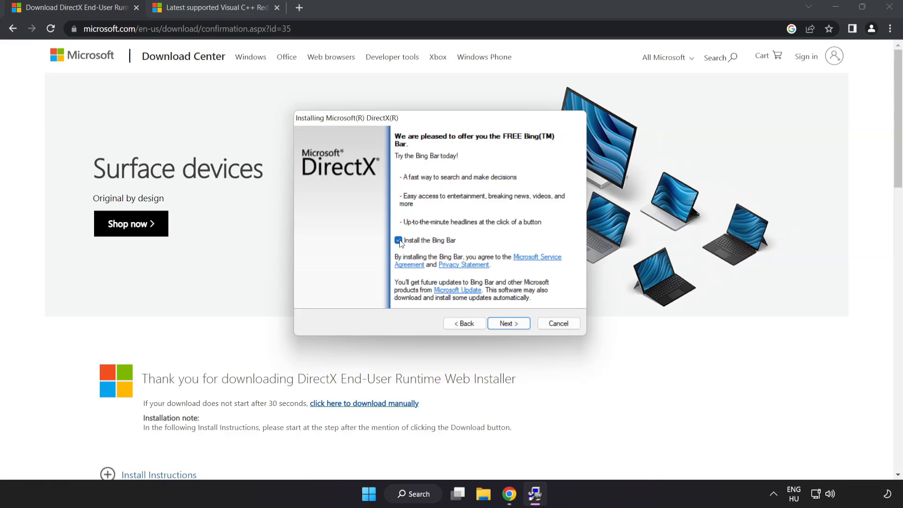
Decline the Bing Bar and finish setup, which reports newer DirectX already installed.
{"action": "left_click", "coordinate": [397, 240]}
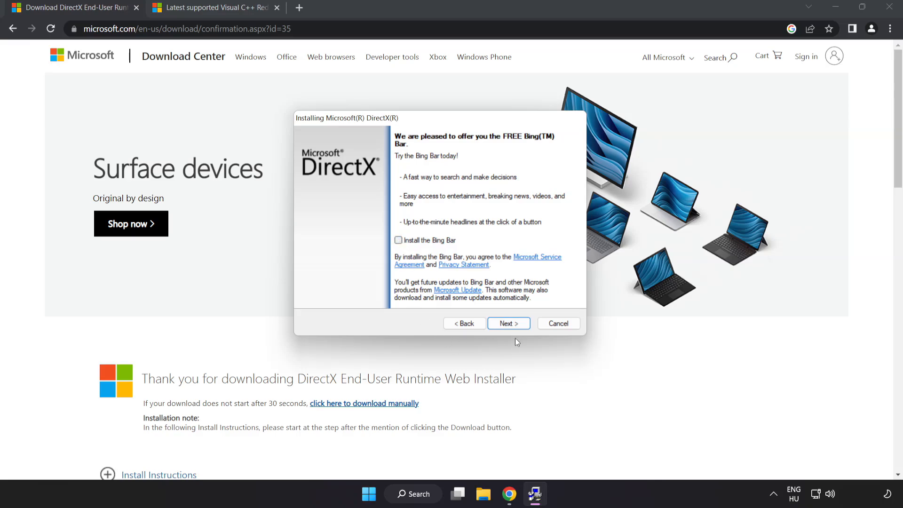
{"action": "left_click", "coordinate": [508, 323]}
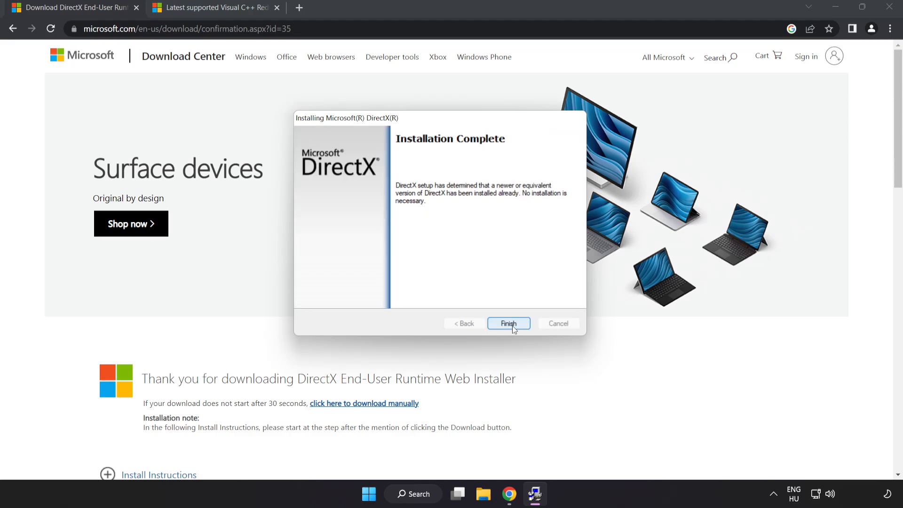
{"action": "left_click", "coordinate": [508, 323]}
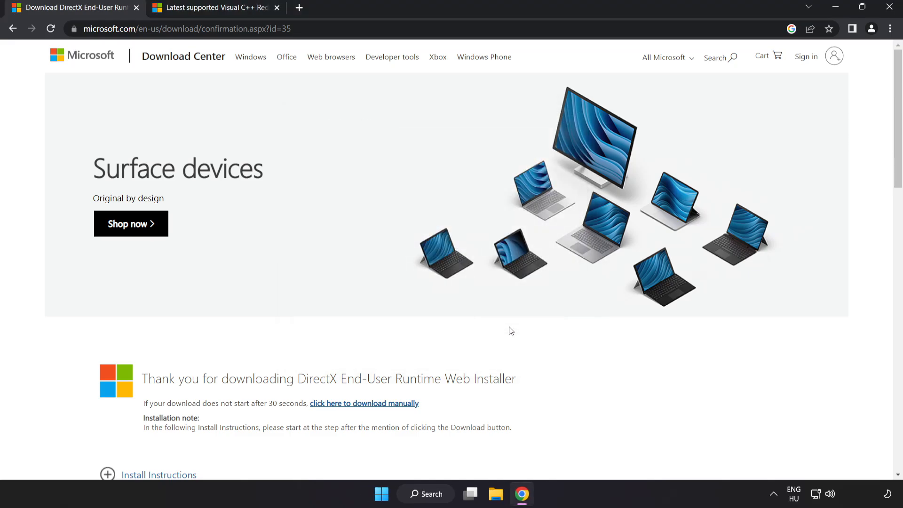
{"action": "mouse_move", "coordinate": [137, 8]}
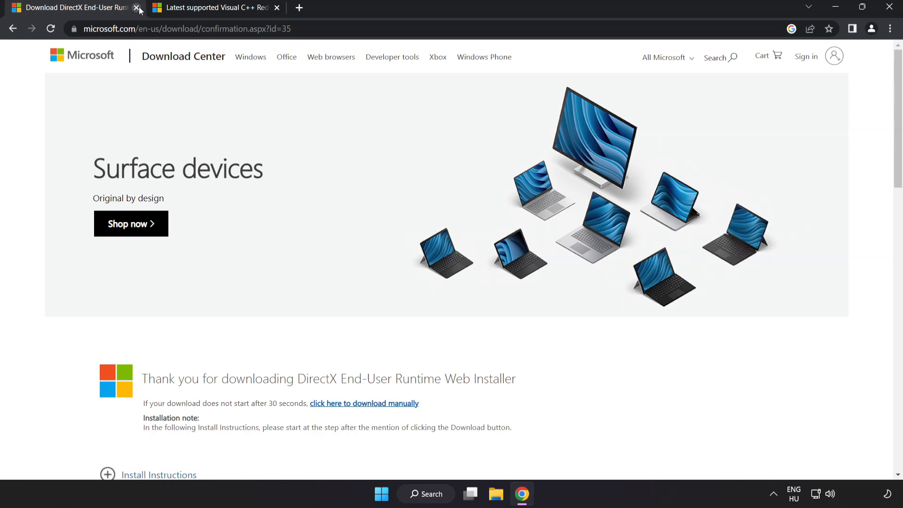
Close the DirectX tab and download the ARM64, x86 and x64 Visual C++ redistributables.
{"action": "left_click", "coordinate": [138, 11]}
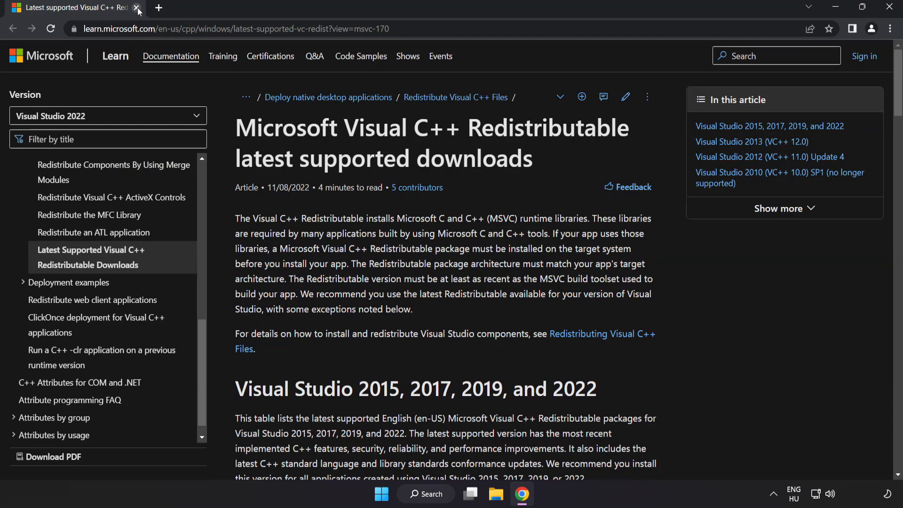
{"action": "left_click", "coordinate": [231, 29]}
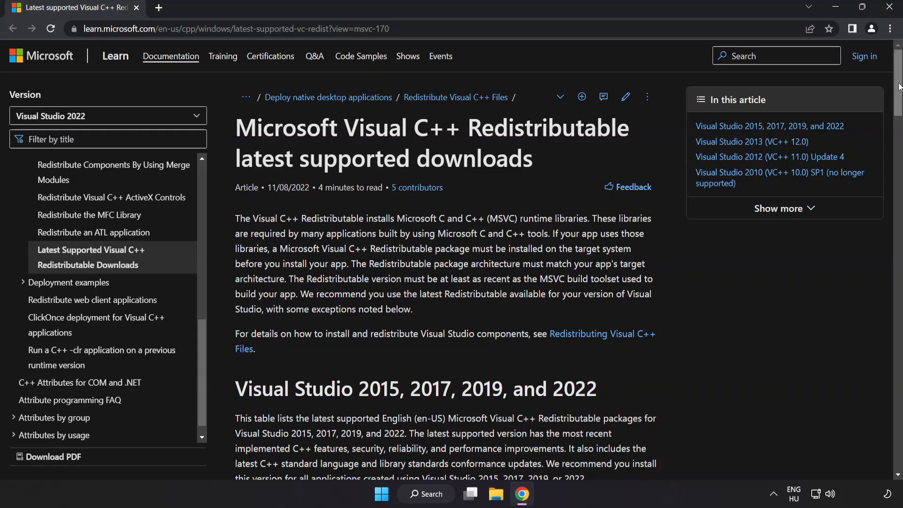
{"action": "scroll", "scroll_direction": "down", "scroll_amount": 3}
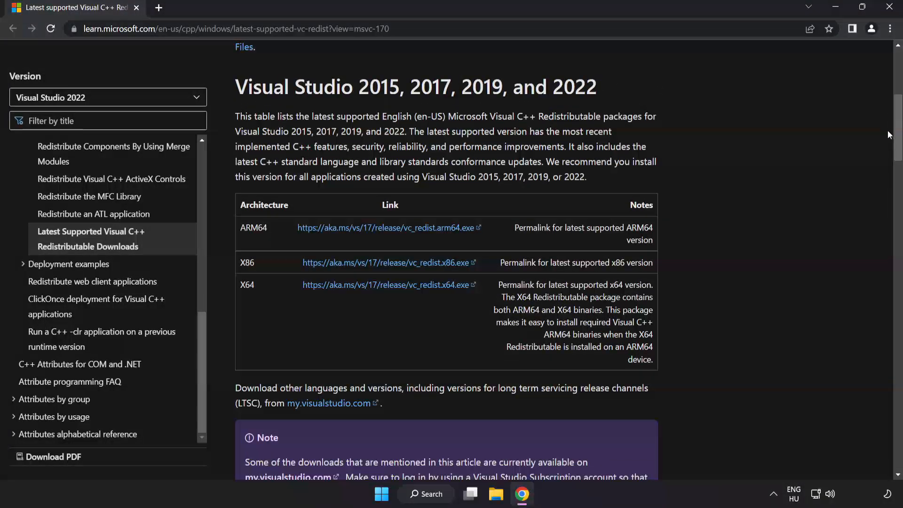
{"action": "mouse_move", "coordinate": [374, 228]}
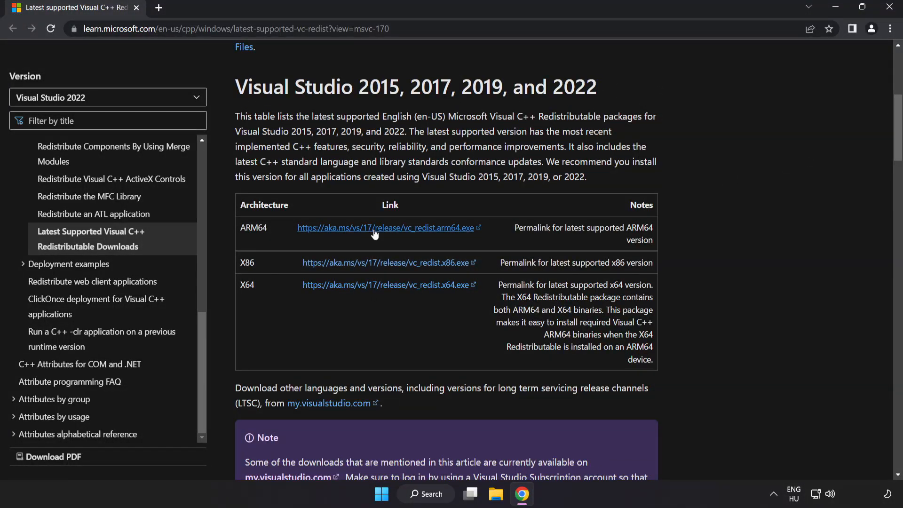
{"action": "left_click", "coordinate": [382, 262]}
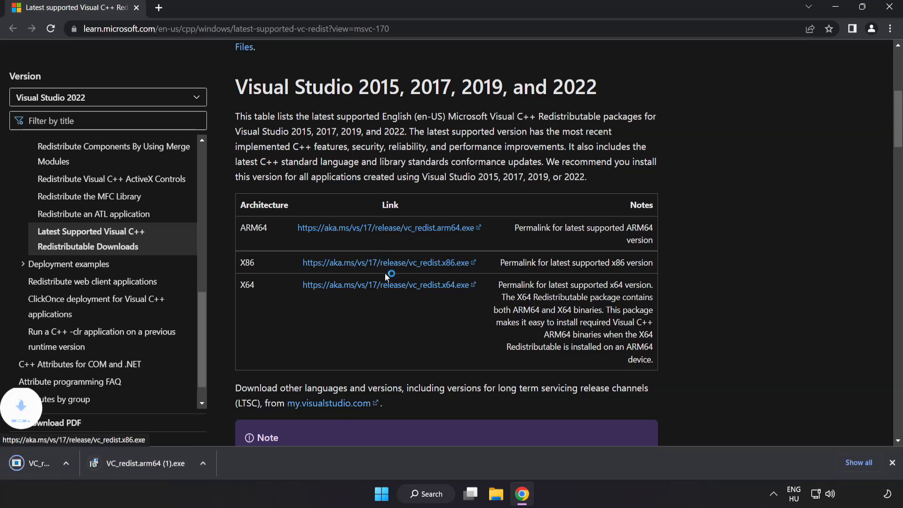
{"action": "left_click", "coordinate": [386, 284]}
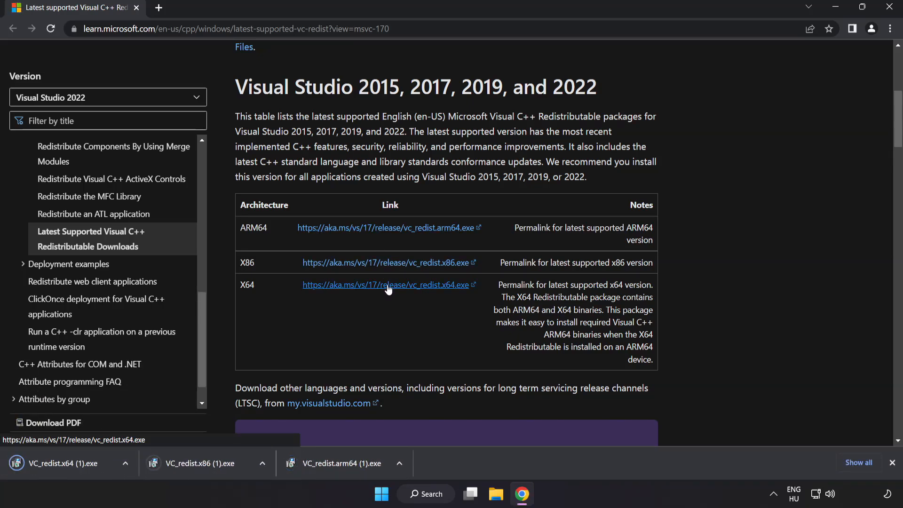
{"action": "mouse_move", "coordinate": [343, 463]}
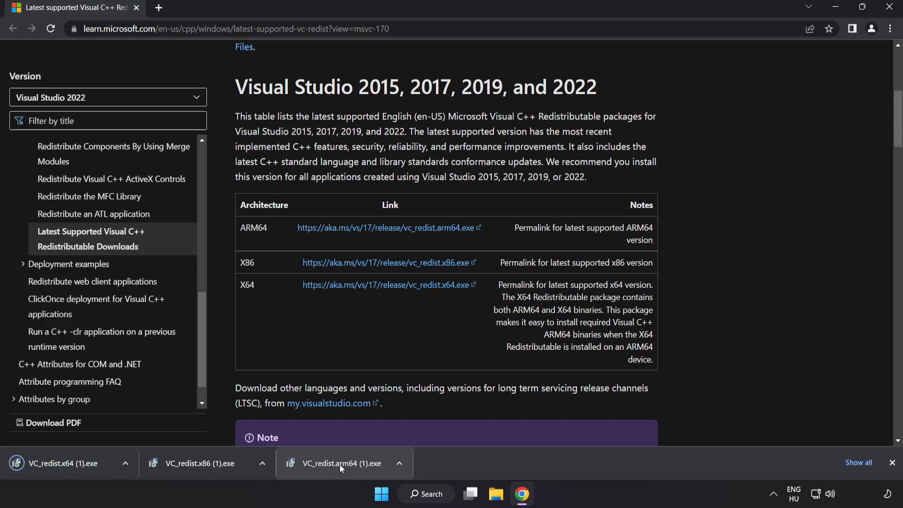
Run VC_redist.arm64 with the license accepted, then dismiss its unsupported-processor failure.
{"action": "left_click", "coordinate": [340, 463]}
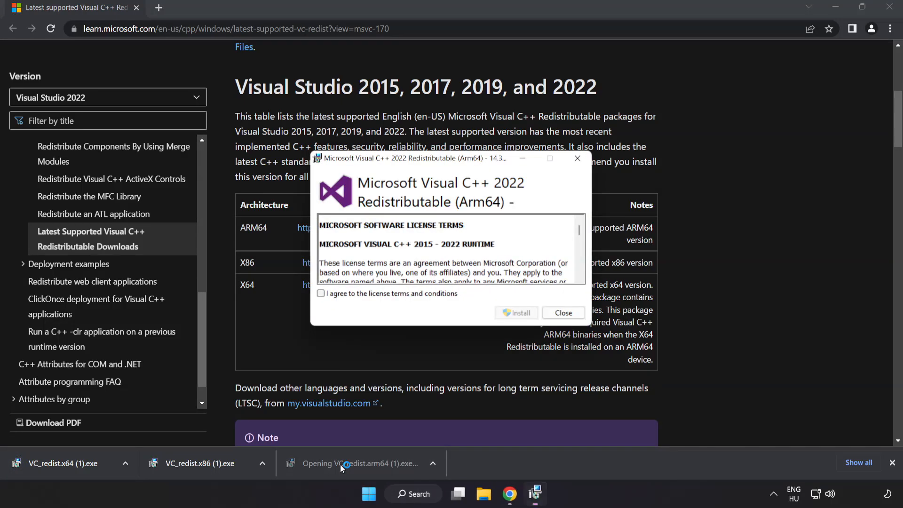
{"action": "scroll", "scroll_direction": "down", "scroll_amount": 3}
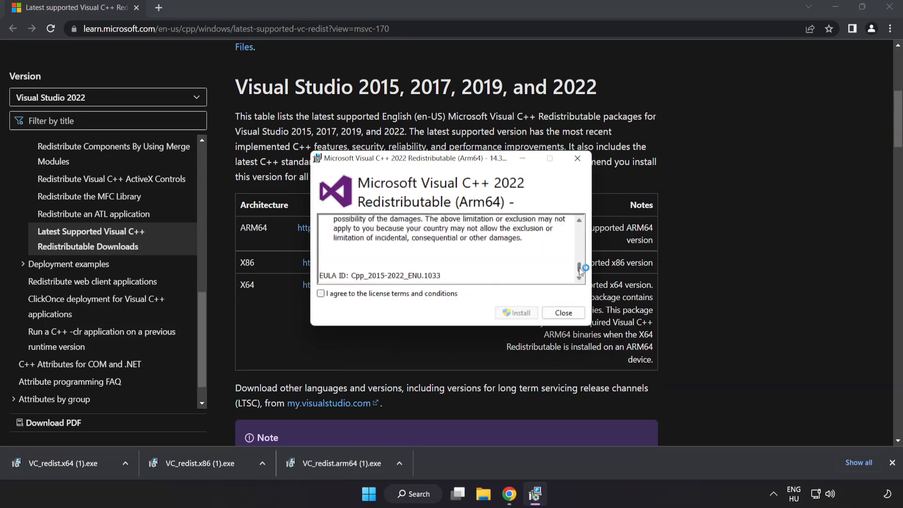
{"action": "left_click", "coordinate": [320, 293]}
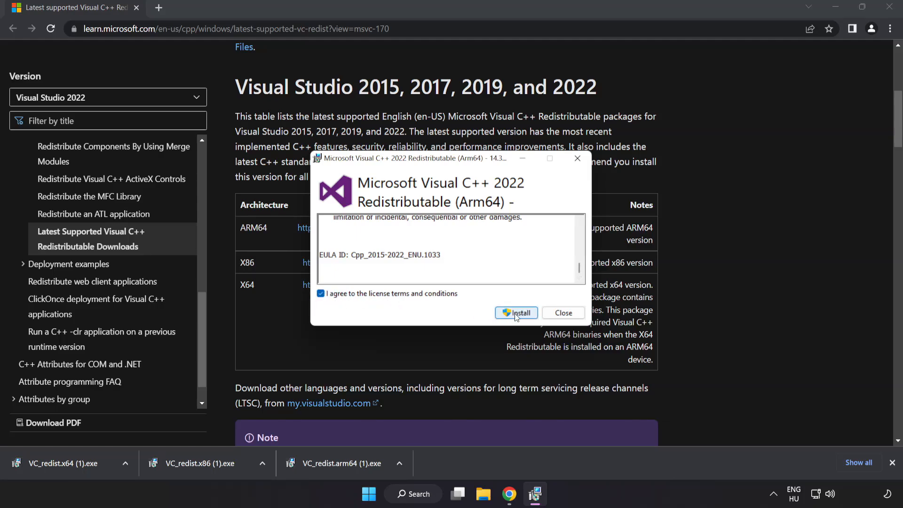
{"action": "left_click", "coordinate": [516, 312]}
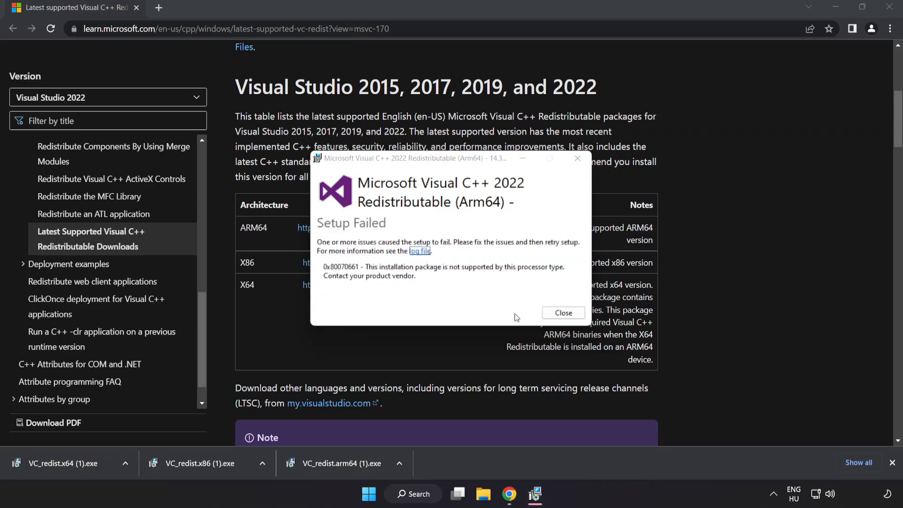
{"action": "left_click", "coordinate": [562, 313]}
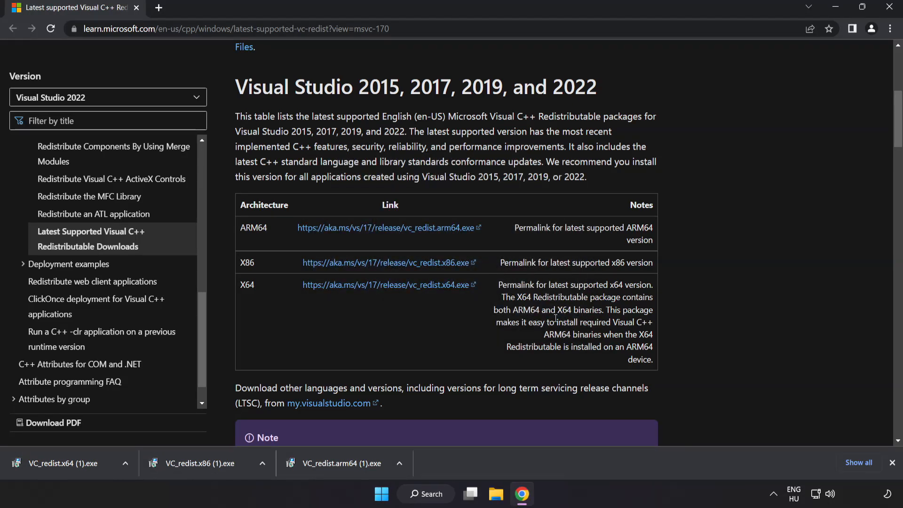
Install VC_redist.x86 successfully, then dismiss the x64 setup's pending-reboot failure.
{"action": "left_click", "coordinate": [204, 464]}
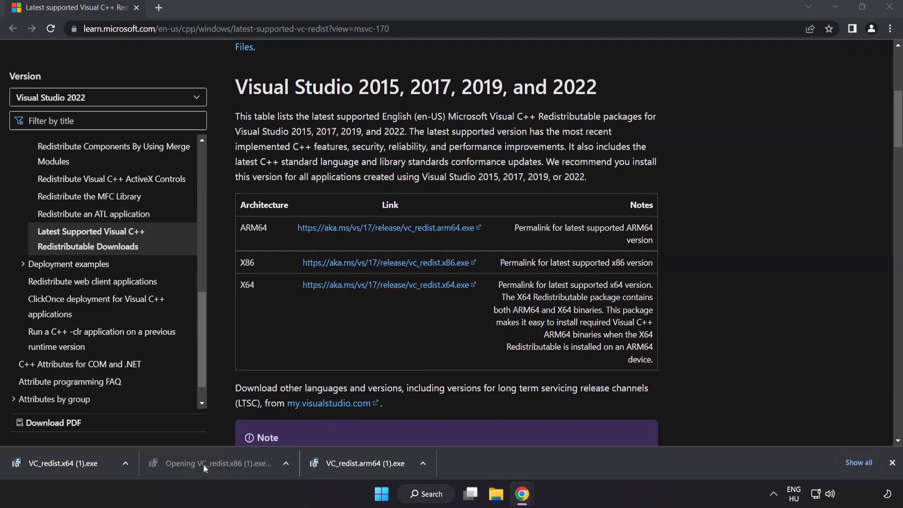
{"action": "left_click", "coordinate": [203, 463]}
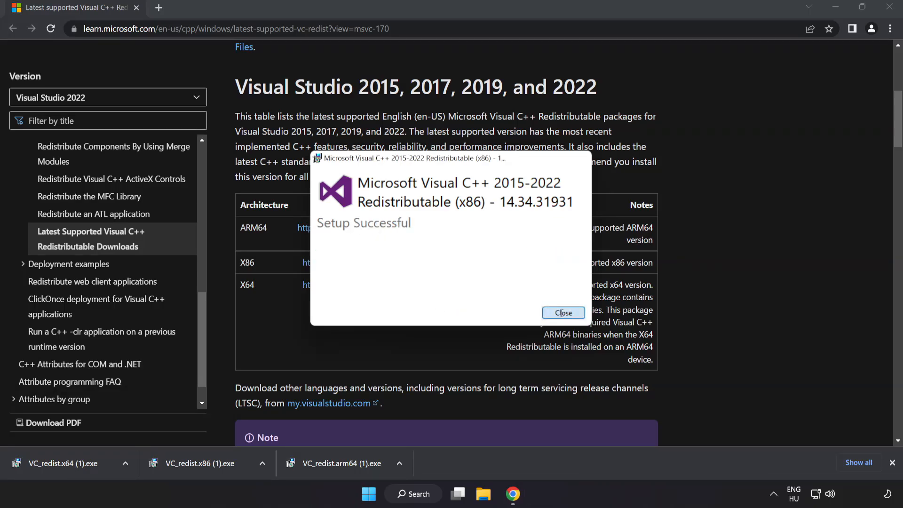
{"action": "left_click", "coordinate": [562, 312]}
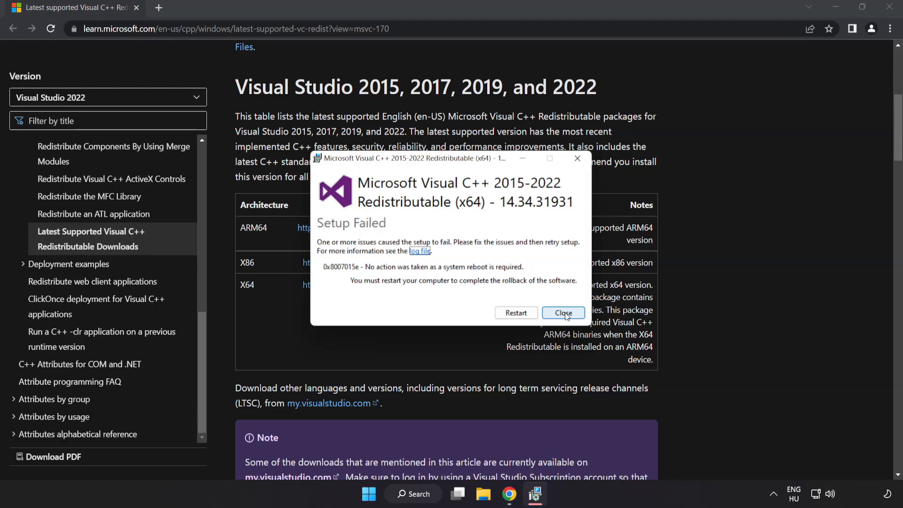
{"action": "left_click", "coordinate": [564, 312]}
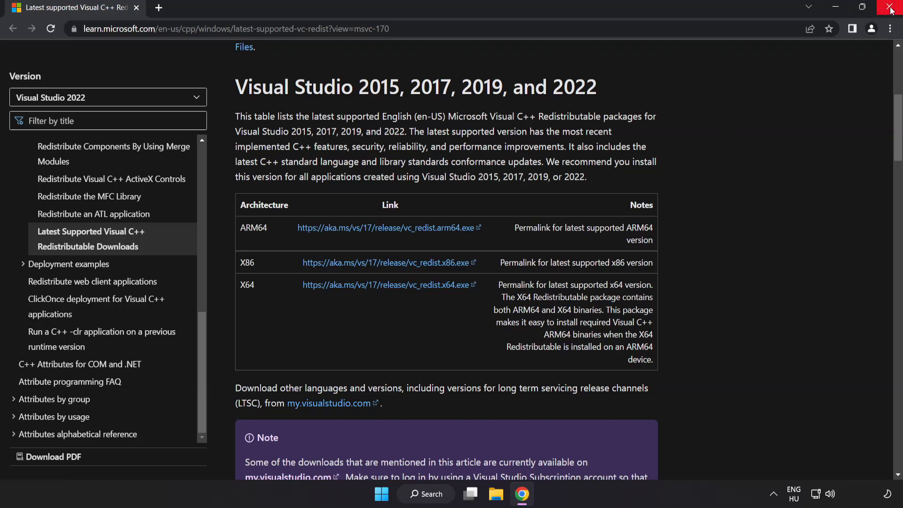
{"action": "mouse_move", "coordinate": [890, 10]}
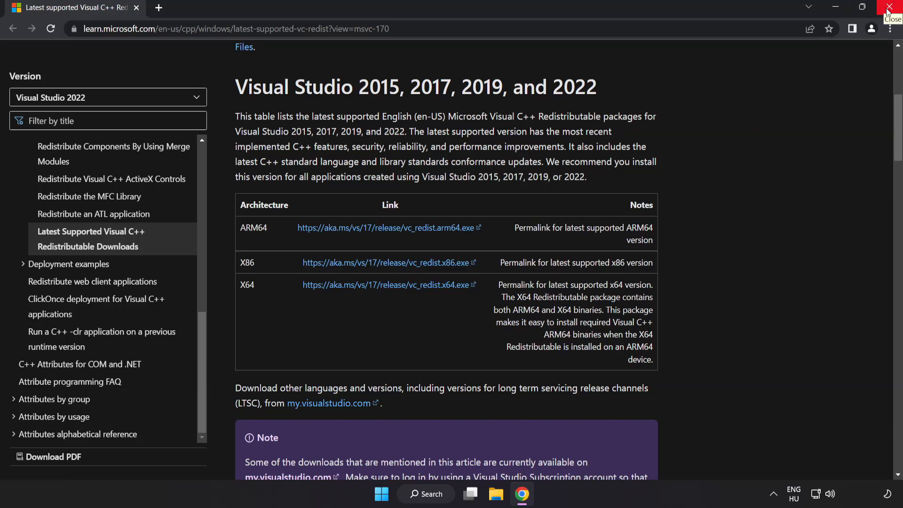
Close the Google Chrome window to return to the desktop.
{"action": "left_click", "coordinate": [888, 7]}
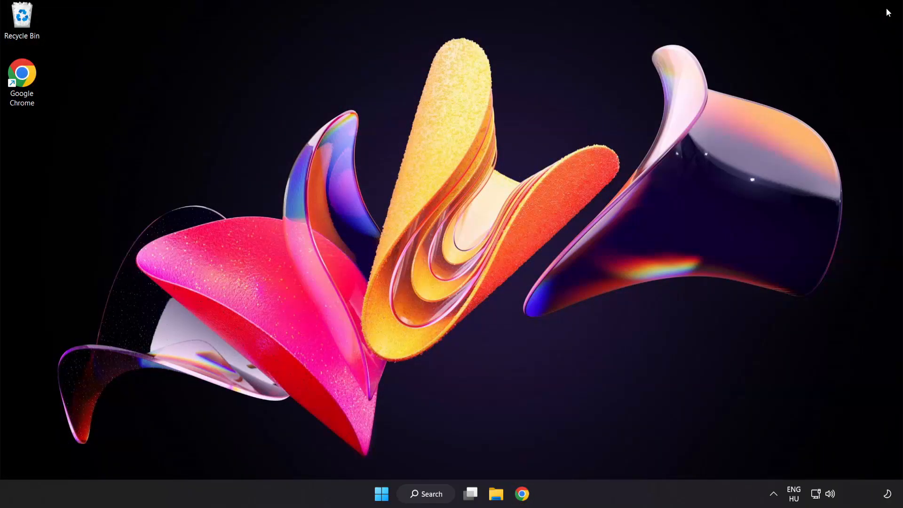
{"action": "mouse_move", "coordinate": [770, 87]}
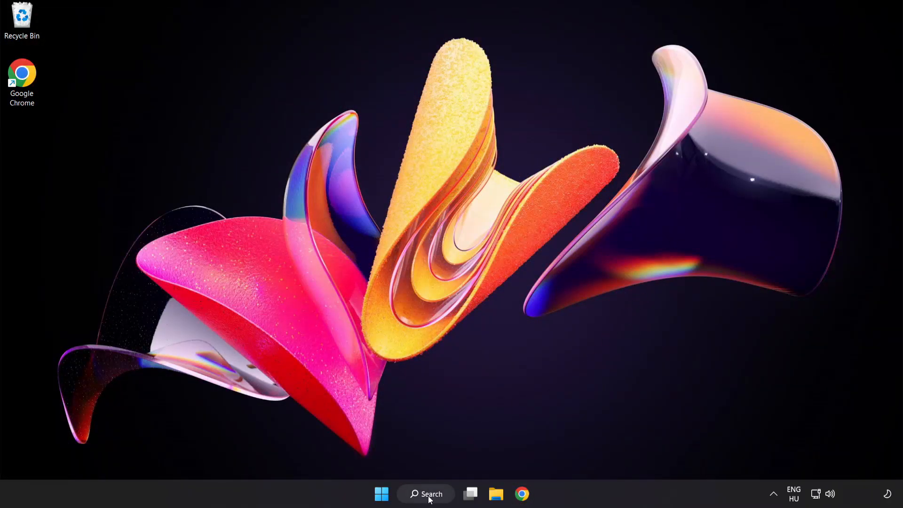
Search for cmd and run Command Prompt as administrator.
{"action": "left_click", "coordinate": [425, 493]}
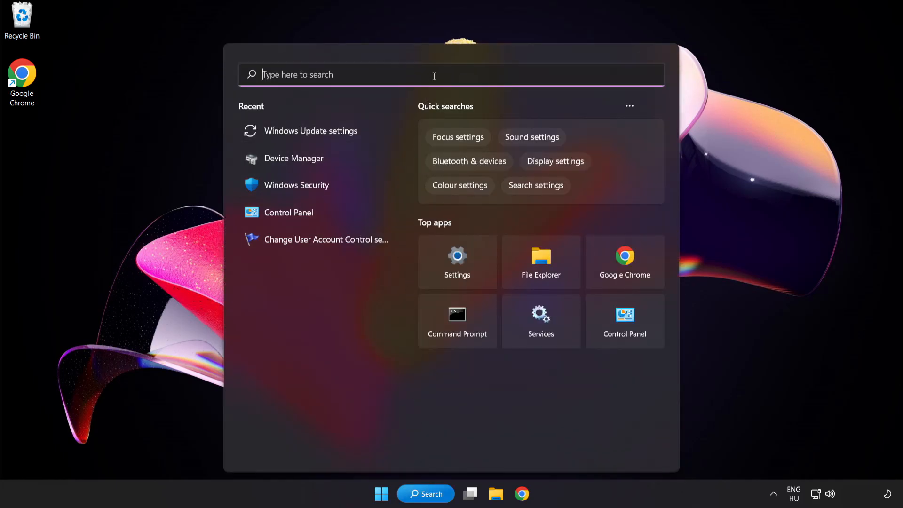
{"action": "type", "text": "cmd"}
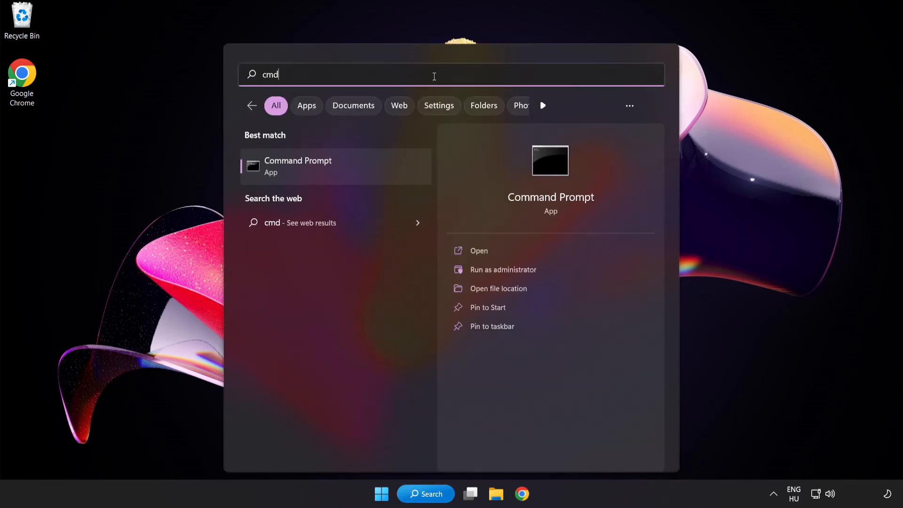
{"action": "right_click", "coordinate": [298, 166]}
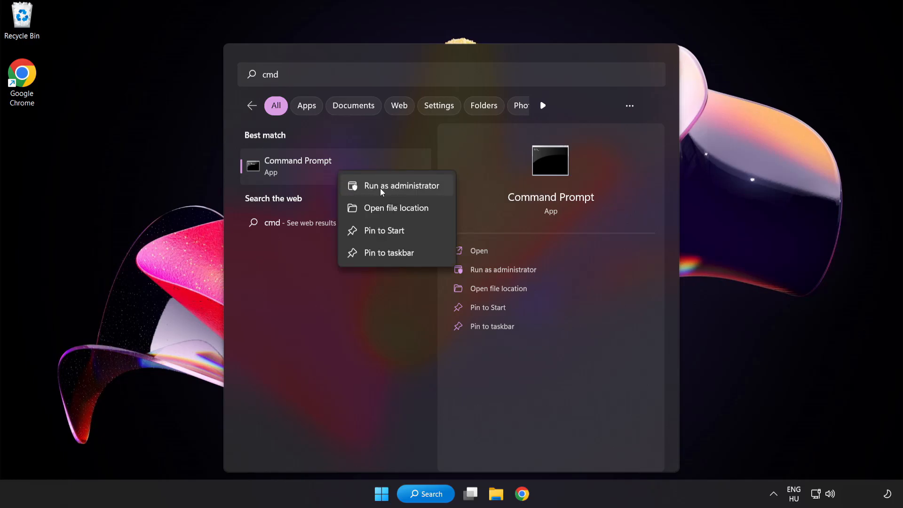
{"action": "left_click", "coordinate": [400, 186]}
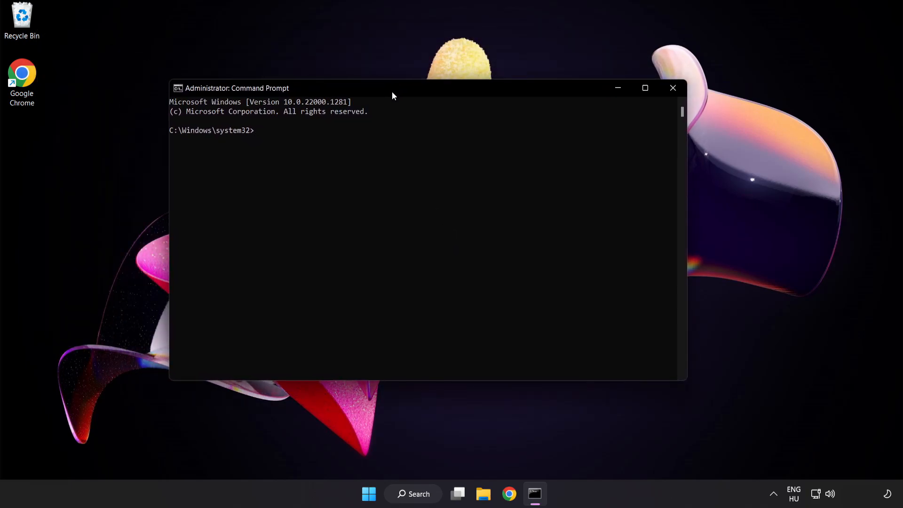
Run sfc /scannow and let verification reach 100% with no integrity violations.
{"action": "type", "text": "sf"}
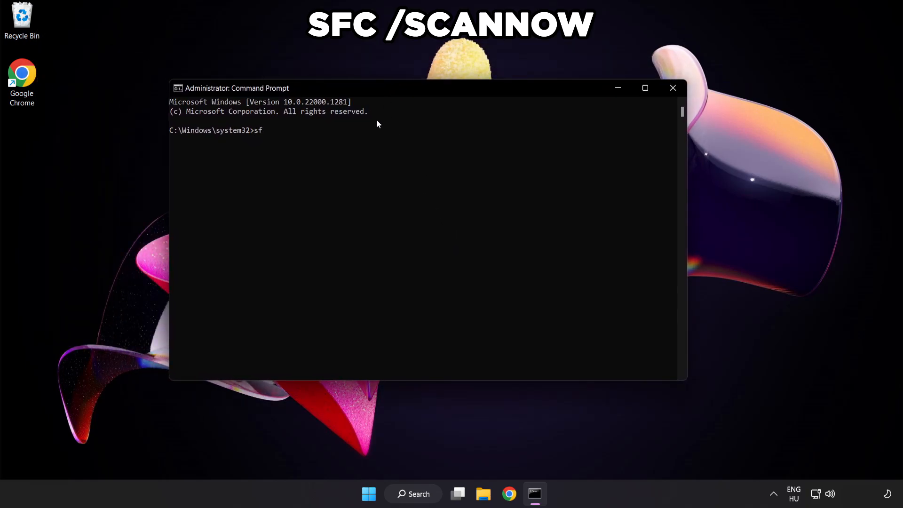
{"action": "type", "text": "c /scan"}
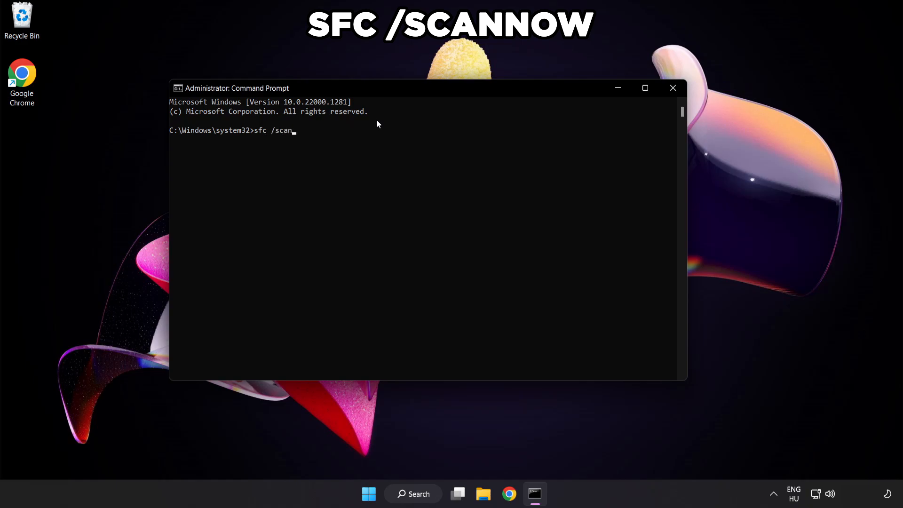
{"action": "type", "text": "now"}
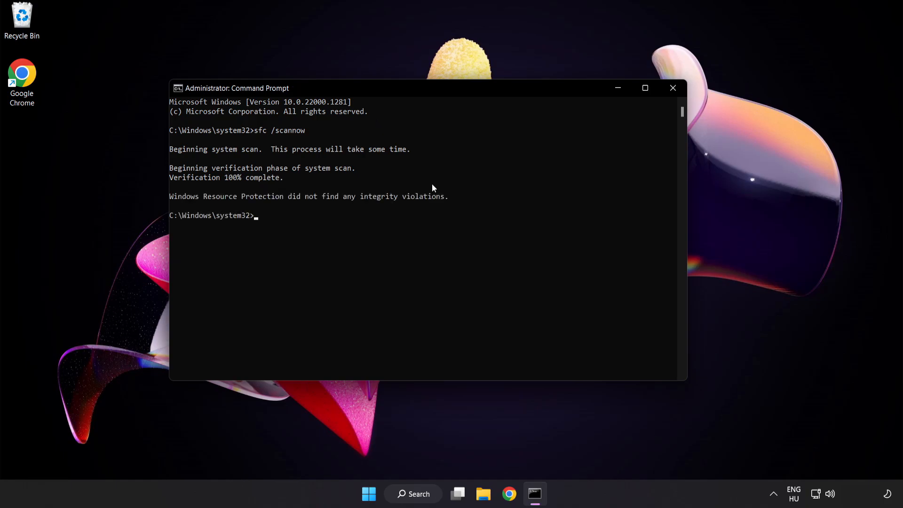
{"action": "mouse_move", "coordinate": [652, 111]}
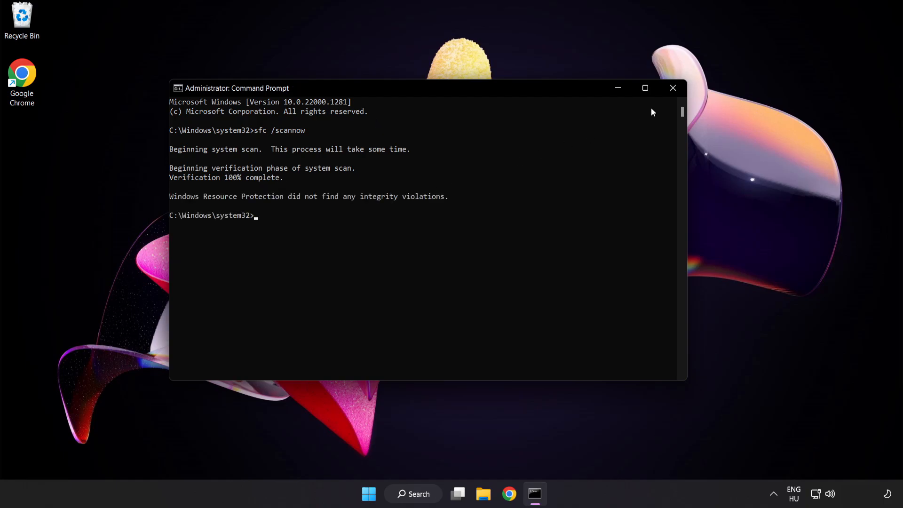
Close Command Prompt and start searching for 'security' from Start.
{"action": "left_click", "coordinate": [672, 88]}
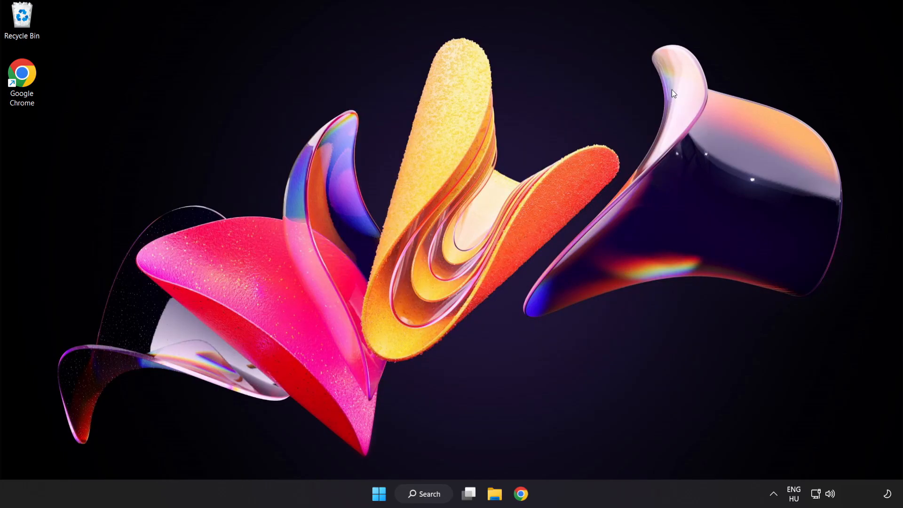
{"action": "mouse_move", "coordinate": [378, 493]}
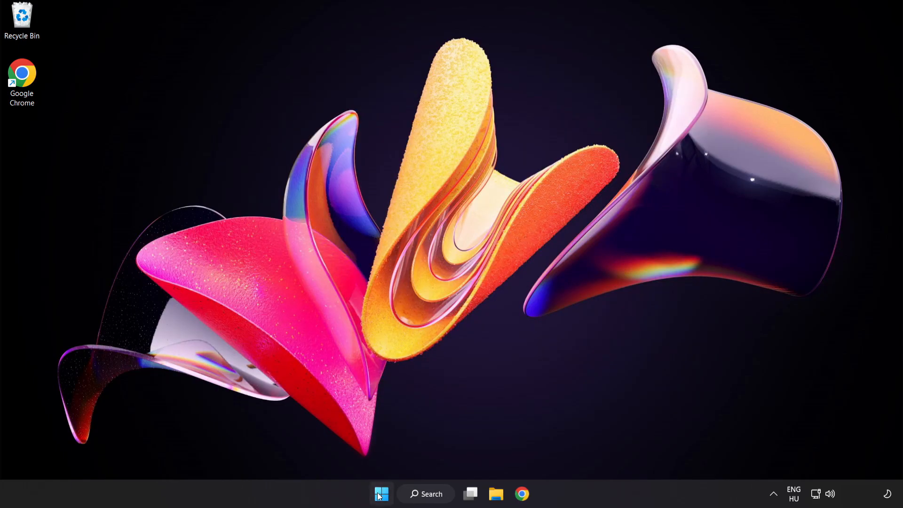
{"action": "left_click", "coordinate": [381, 493]}
{"action": "type", "text": "se"}
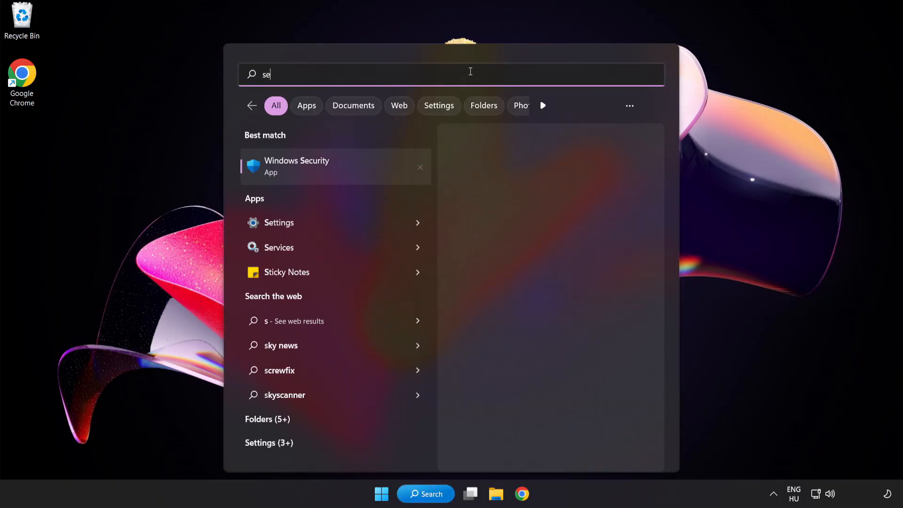
Finish typing 'security' so Windows Security appears as the best match.
{"action": "type", "text": "curity"}
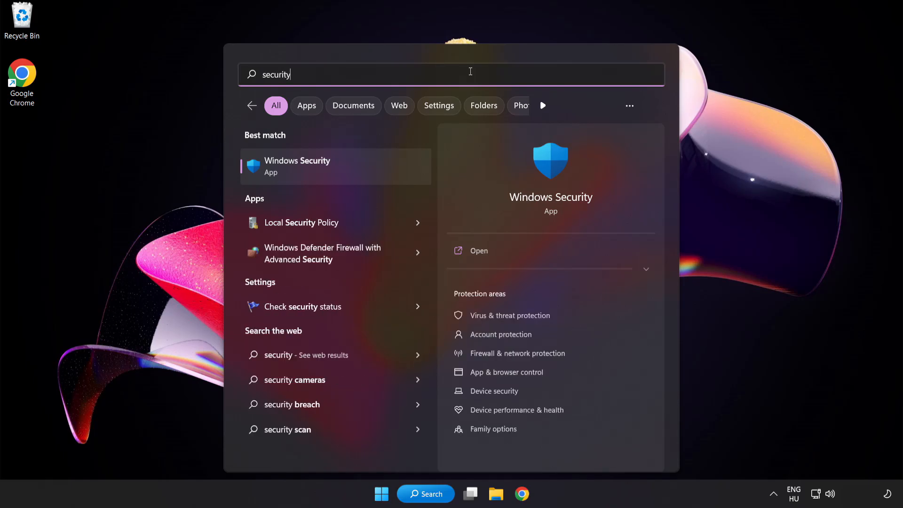
{"action": "mouse_move", "coordinate": [341, 167]}
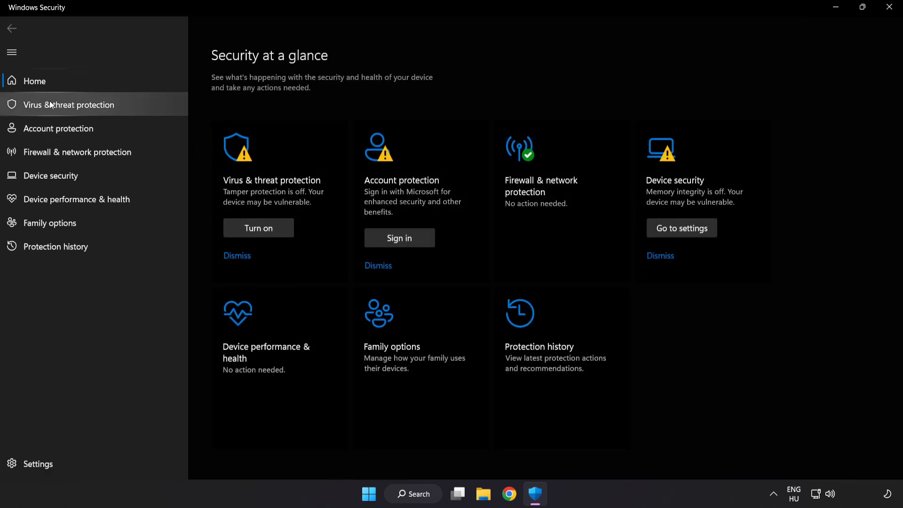
{"action": "mouse_move", "coordinate": [138, 108]}
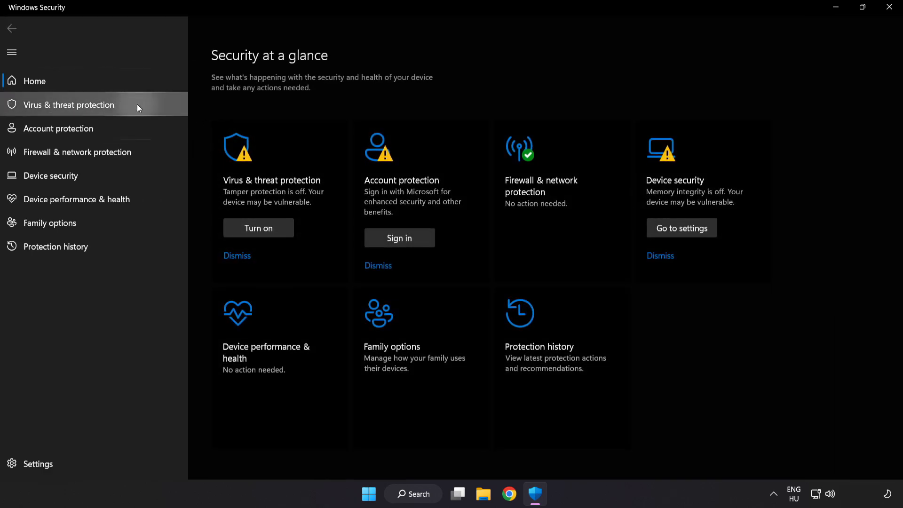
Open Virus & threat protection settings and scroll down to the Exclusions section.
{"action": "left_click", "coordinate": [67, 105]}
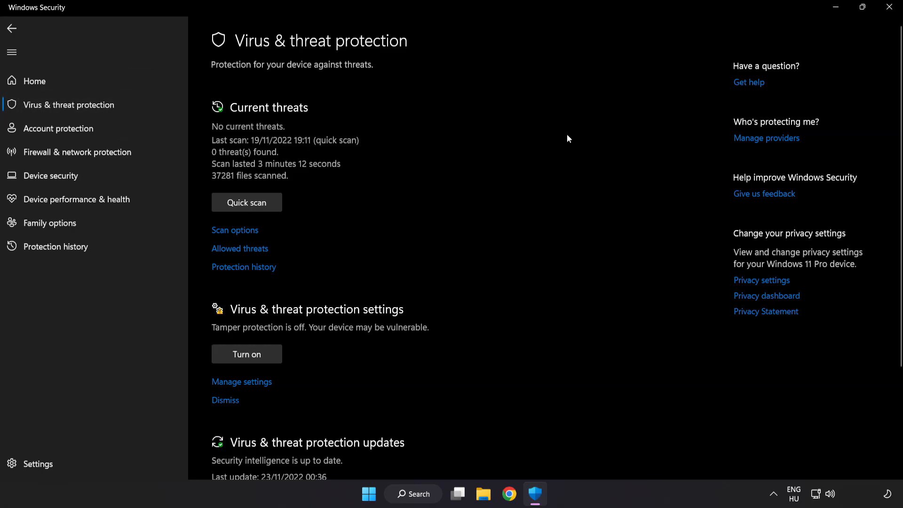
{"action": "scroll", "scroll_direction": "down", "scroll_amount": 3}
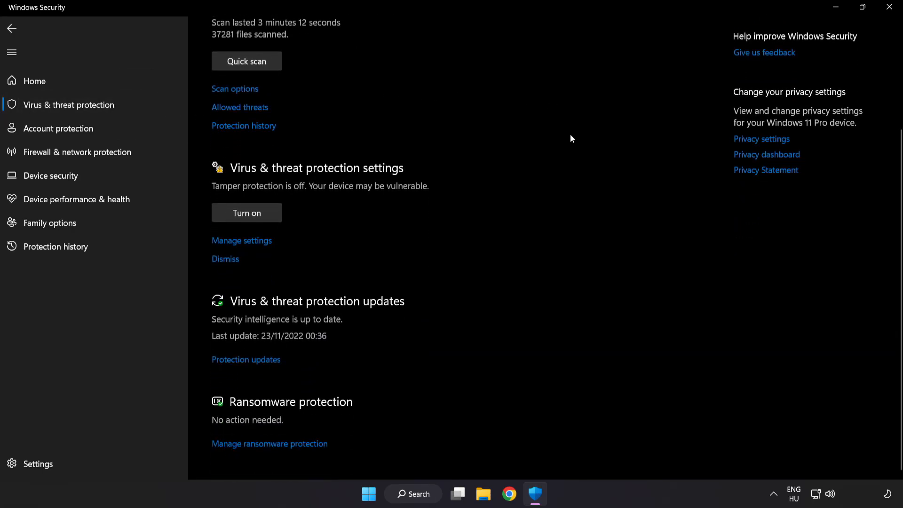
{"action": "mouse_move", "coordinate": [241, 241]}
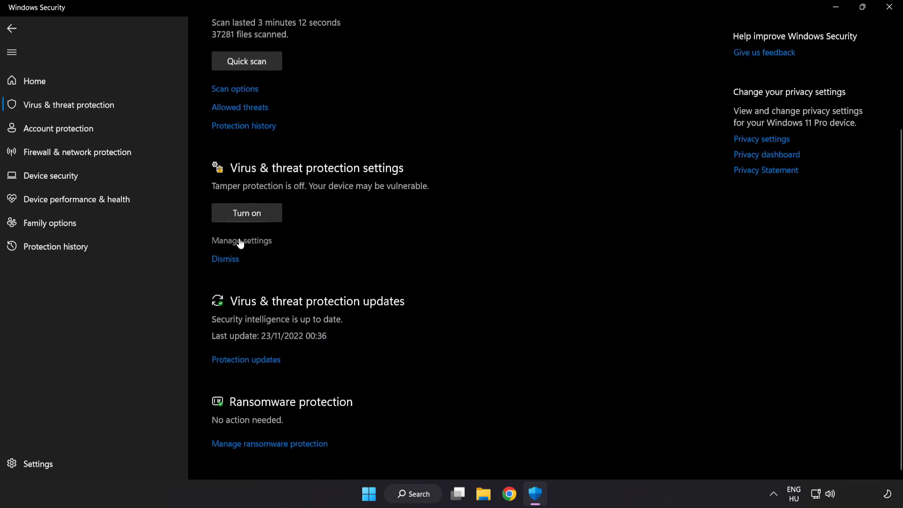
{"action": "left_click", "coordinate": [241, 241]}
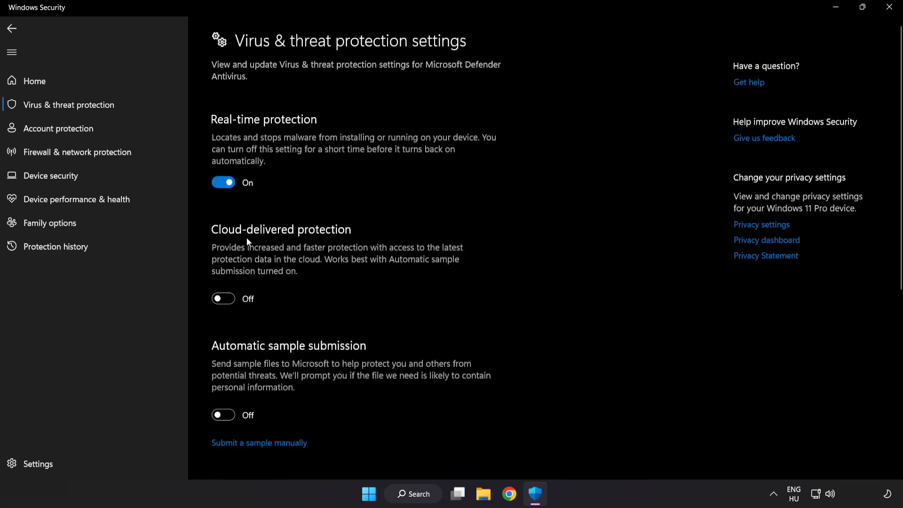
{"action": "scroll", "scroll_direction": "down", "scroll_amount": 3}
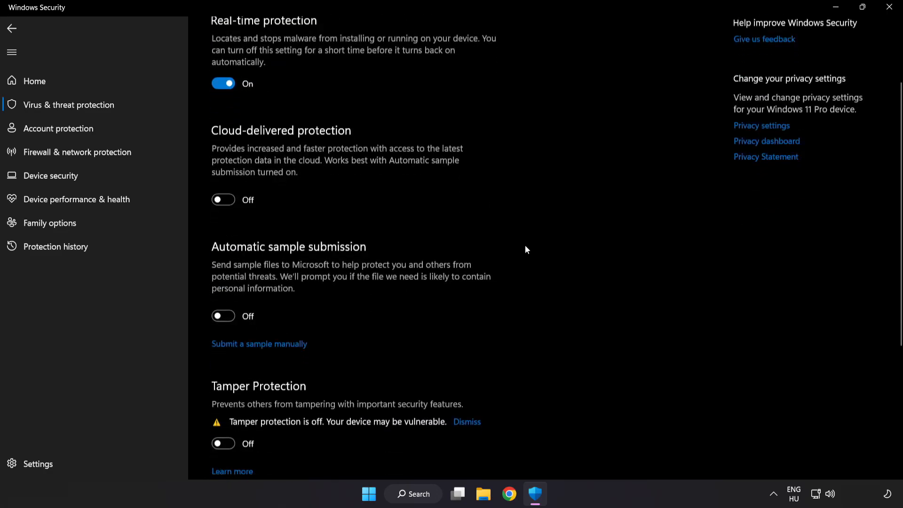
{"action": "scroll", "scroll_direction": "down", "scroll_amount": 3}
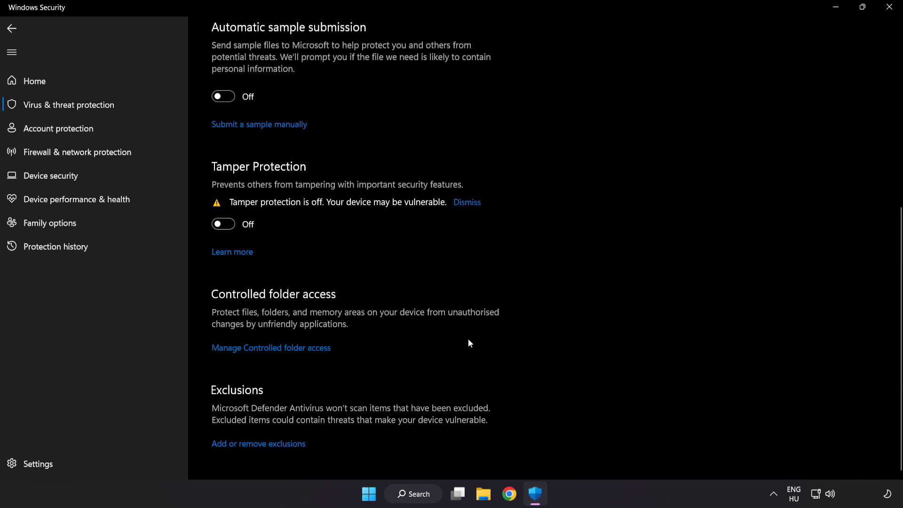
{"action": "mouse_move", "coordinate": [265, 450]}
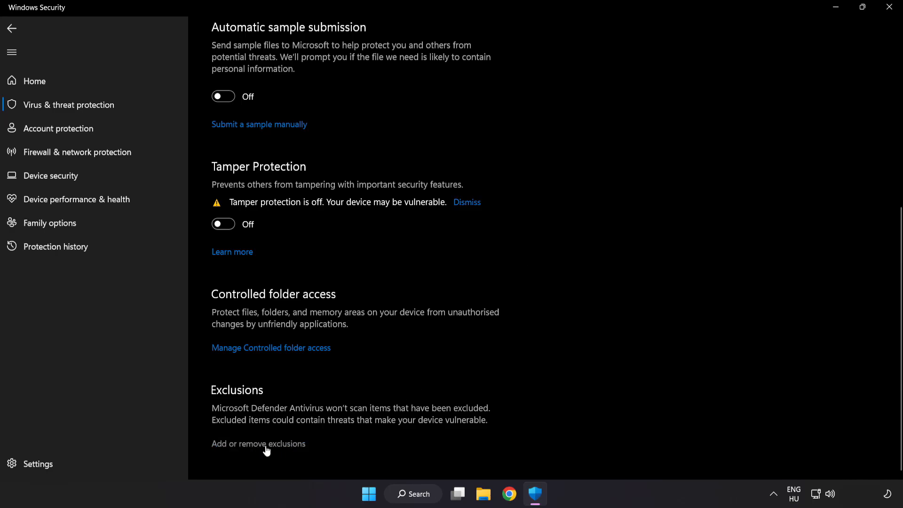
From Defender's Exclusions page, begin adding a new File exclusion.
{"action": "left_click", "coordinate": [259, 444]}
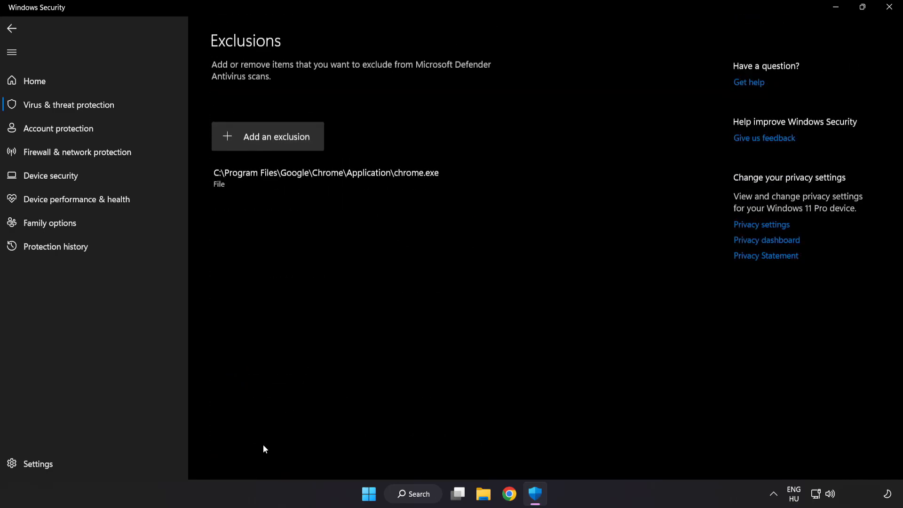
{"action": "mouse_move", "coordinate": [278, 148]}
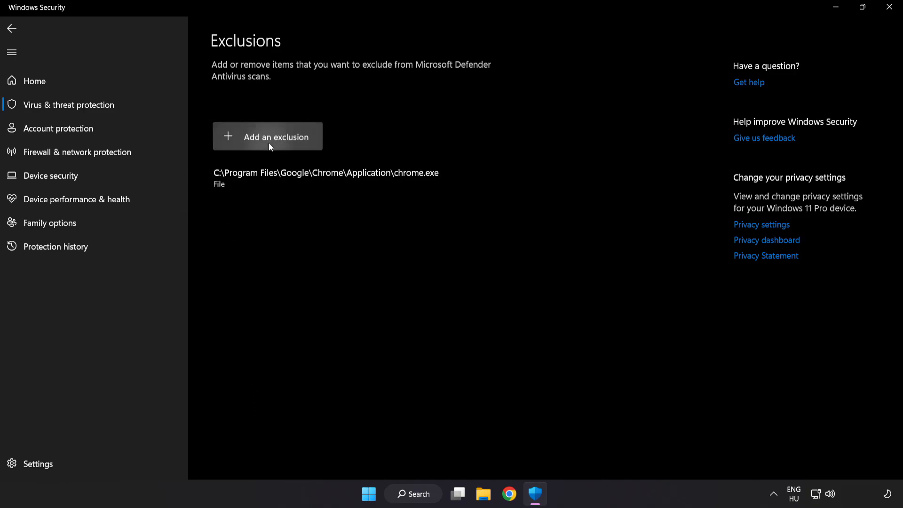
{"action": "left_click", "coordinate": [267, 136]}
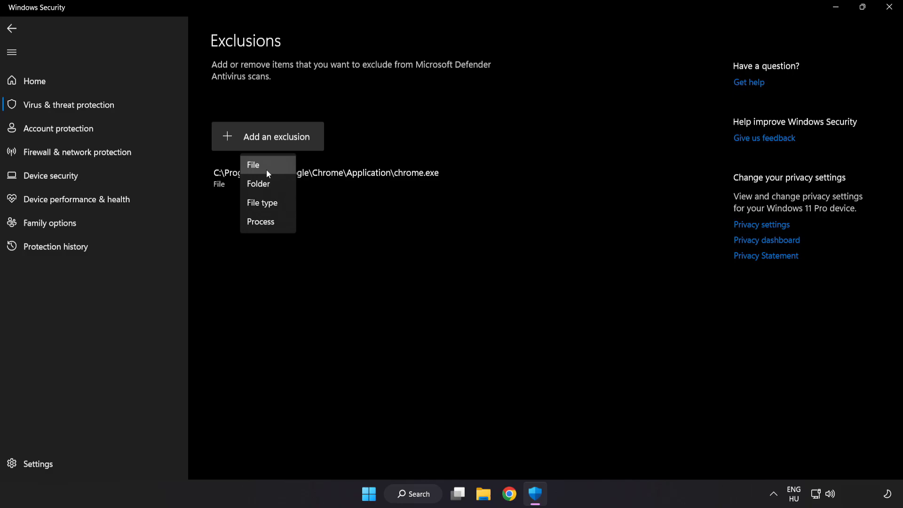
{"action": "mouse_move", "coordinate": [264, 169]}
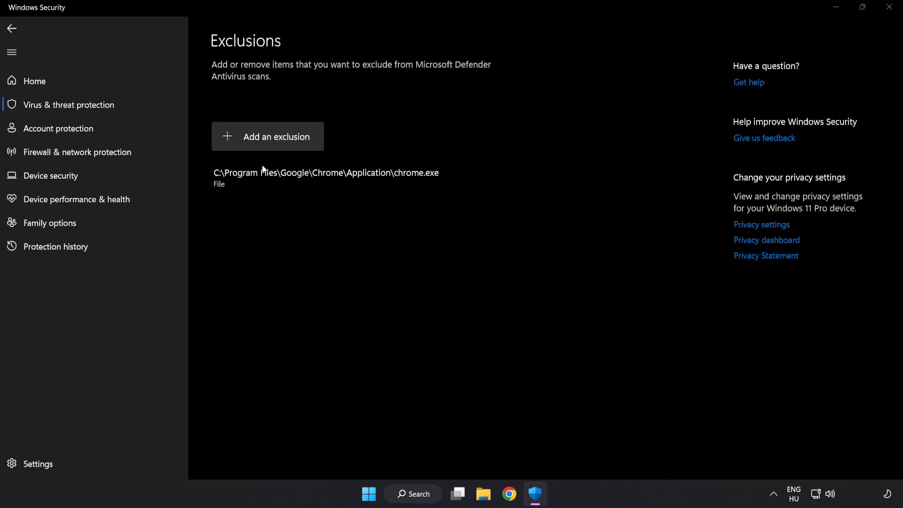
{"action": "left_click", "coordinate": [277, 137]}
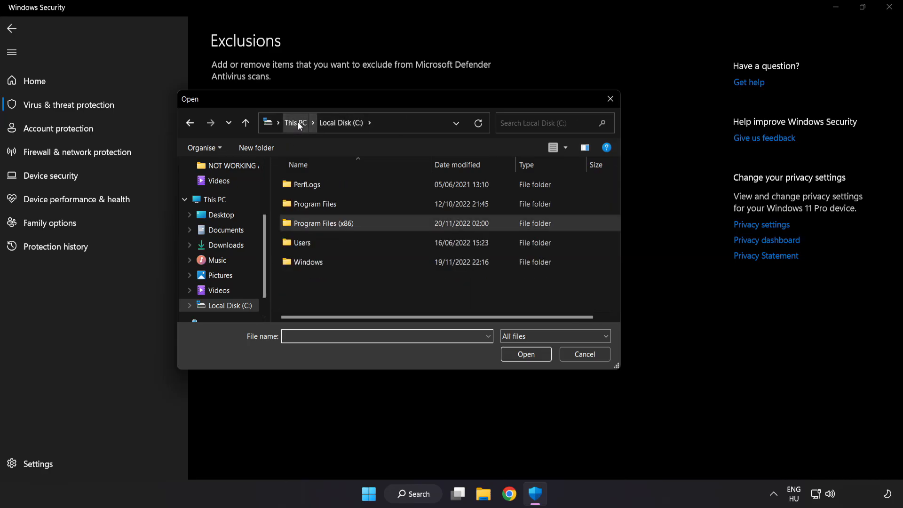
Add the NOT WORKING APP shortcut in Program Files (x86) as a file exclusion.
{"action": "left_click", "coordinate": [295, 123]}
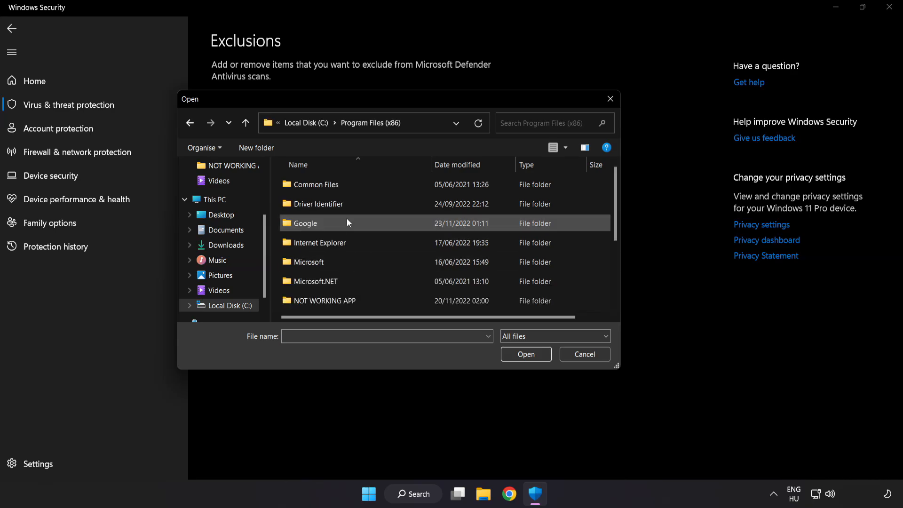
{"action": "scroll", "scroll_direction": "down", "scroll_amount": 3}
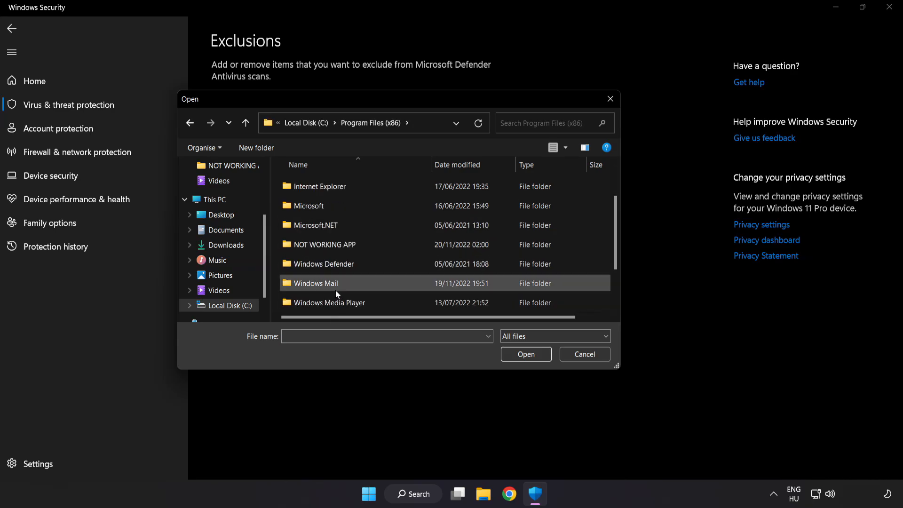
{"action": "double_click", "coordinate": [323, 244]}
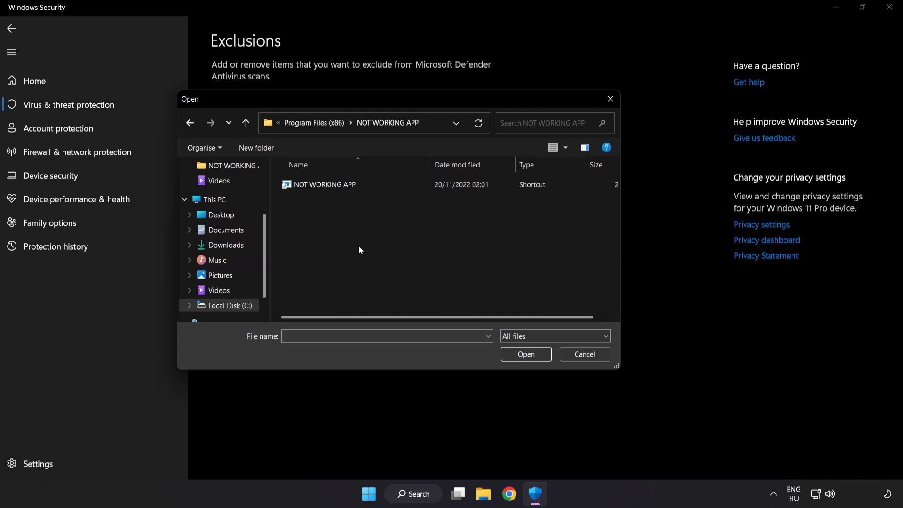
{"action": "left_click", "coordinate": [324, 184]}
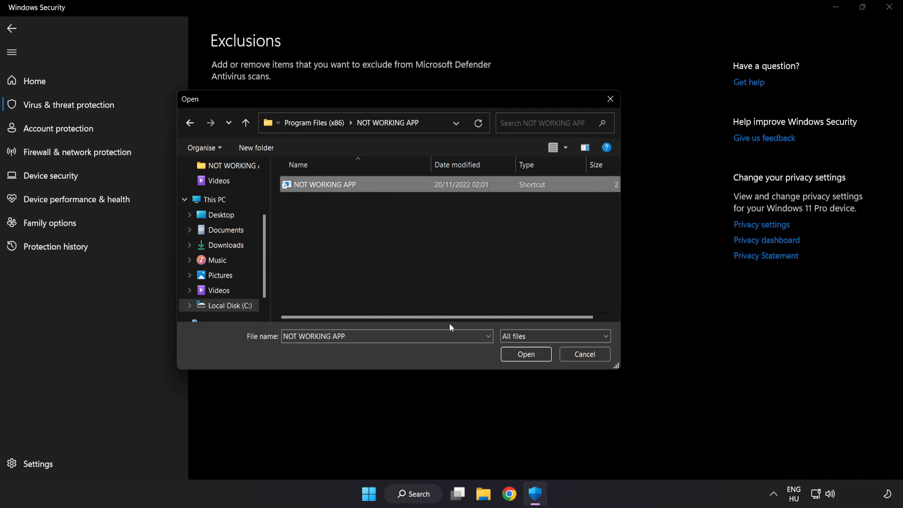
{"action": "left_click", "coordinate": [525, 354]}
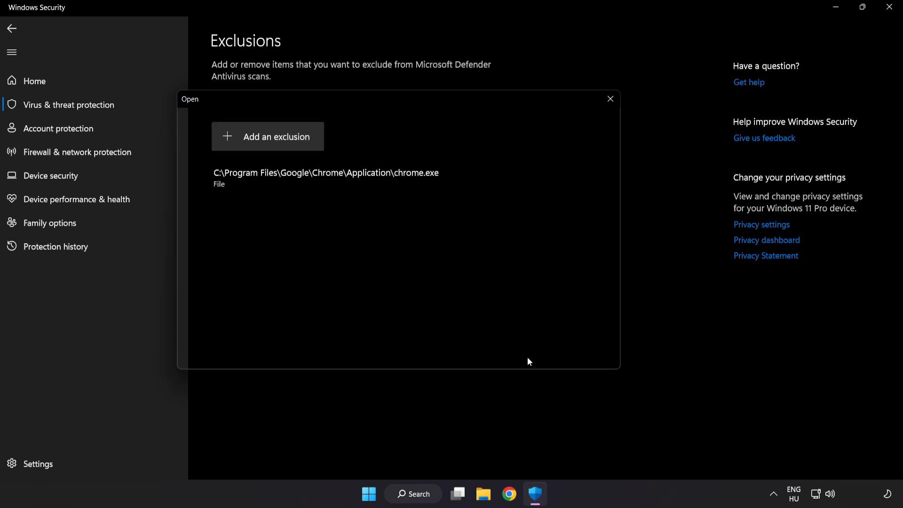
{"action": "left_click", "coordinate": [609, 99]}
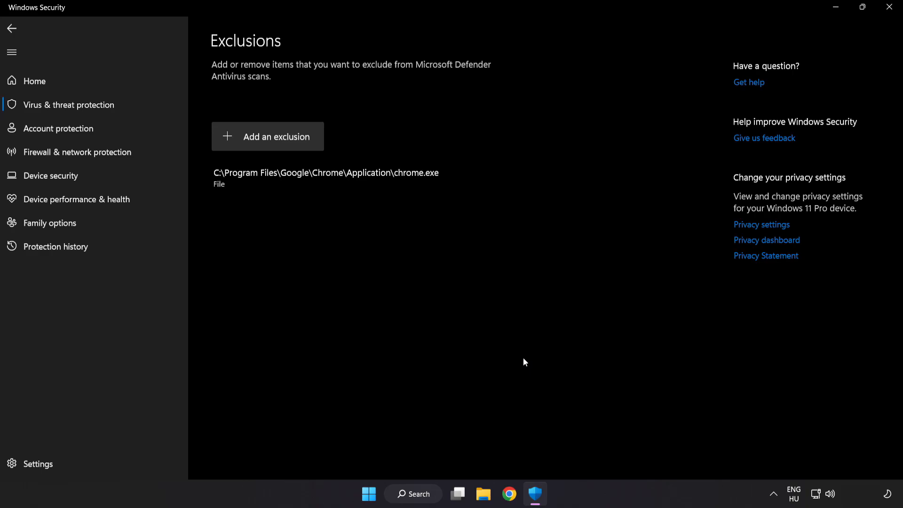
{"action": "mouse_move", "coordinate": [565, 255]}
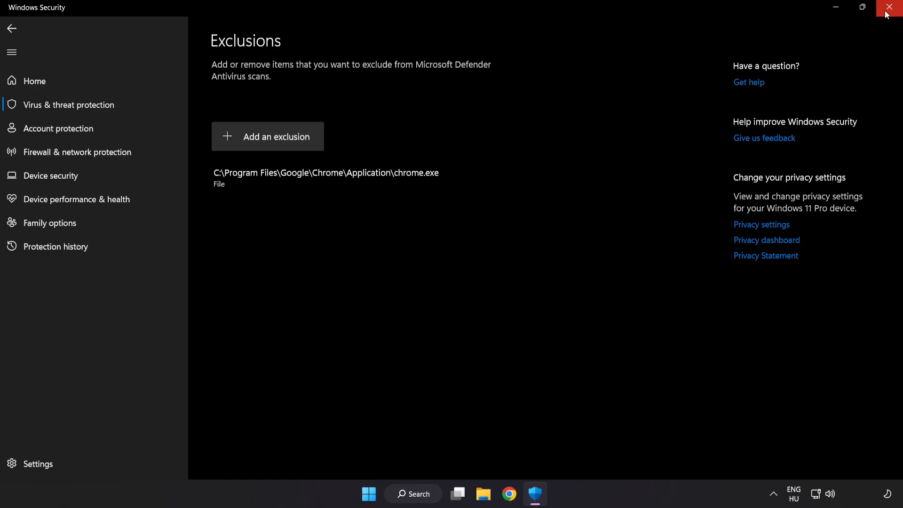
Close Windows Security and bring up the Start menu.
{"action": "left_click", "coordinate": [891, 7]}
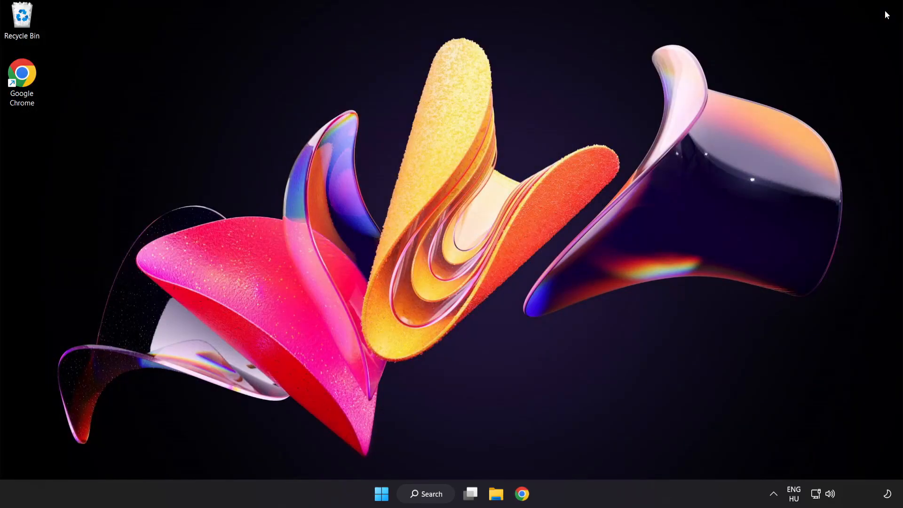
{"action": "mouse_move", "coordinate": [838, 57]}
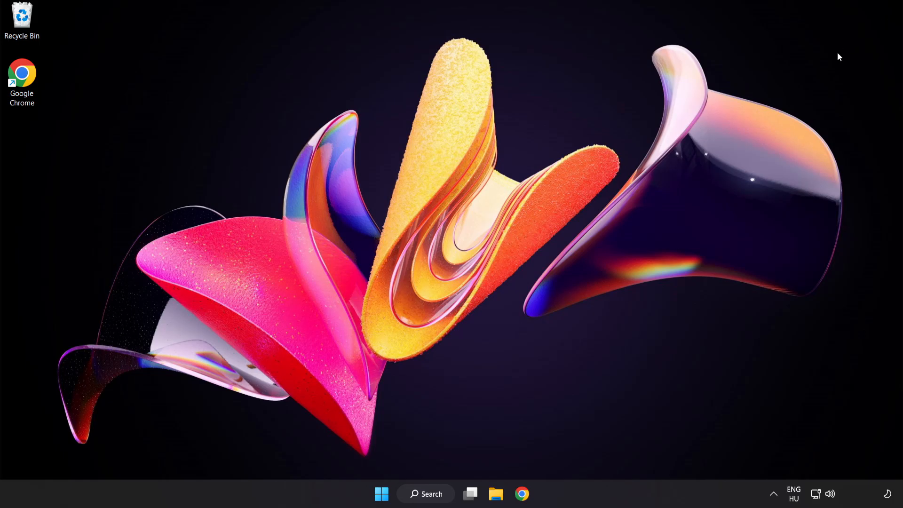
{"action": "left_click", "coordinate": [381, 493]}
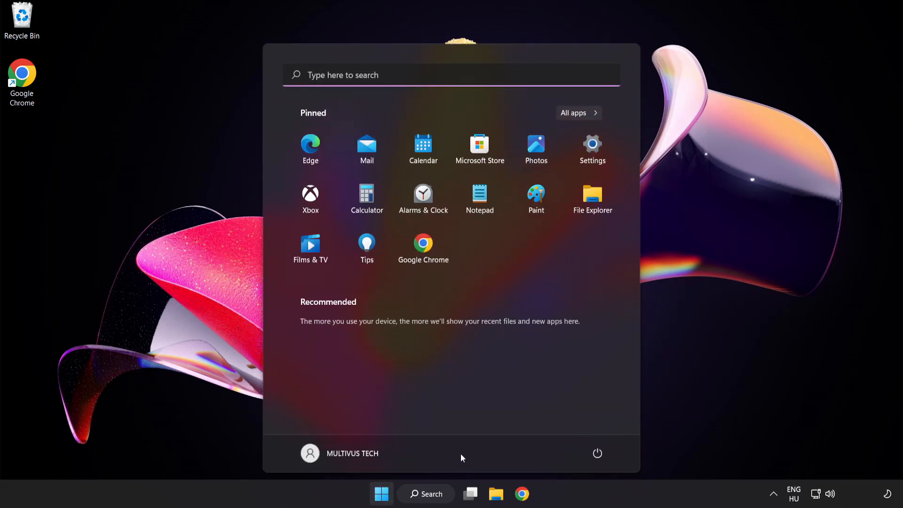